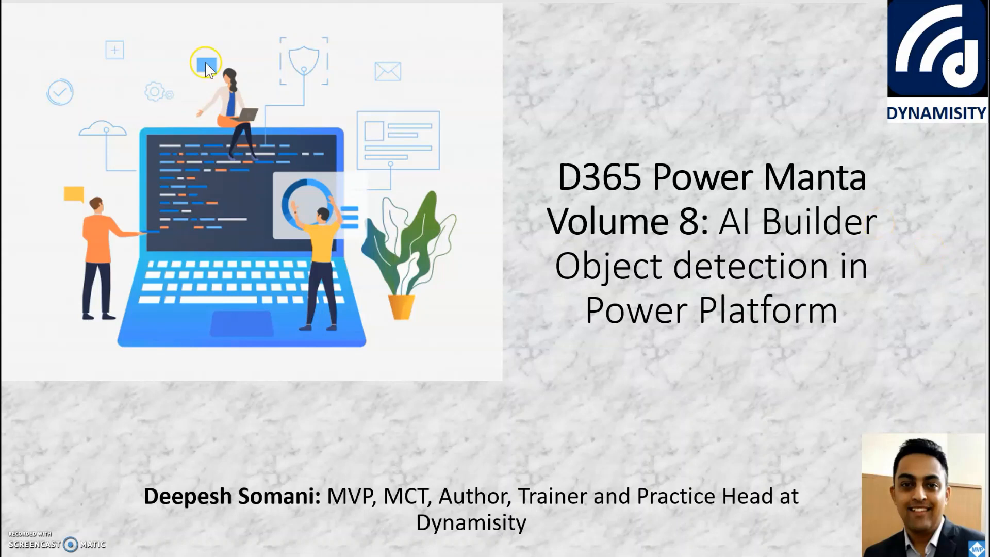
mouse_move(210, 68)
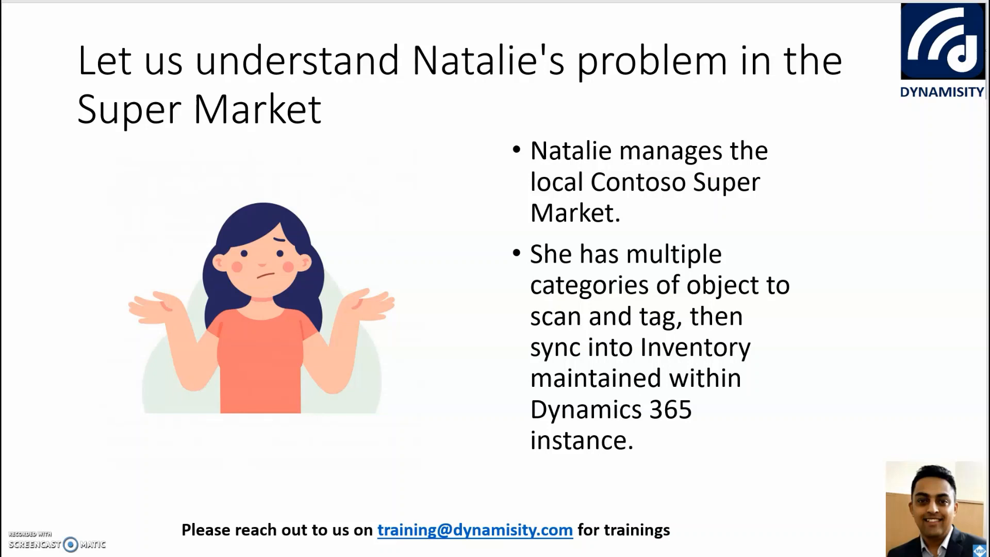
mouse_move(169, 271)
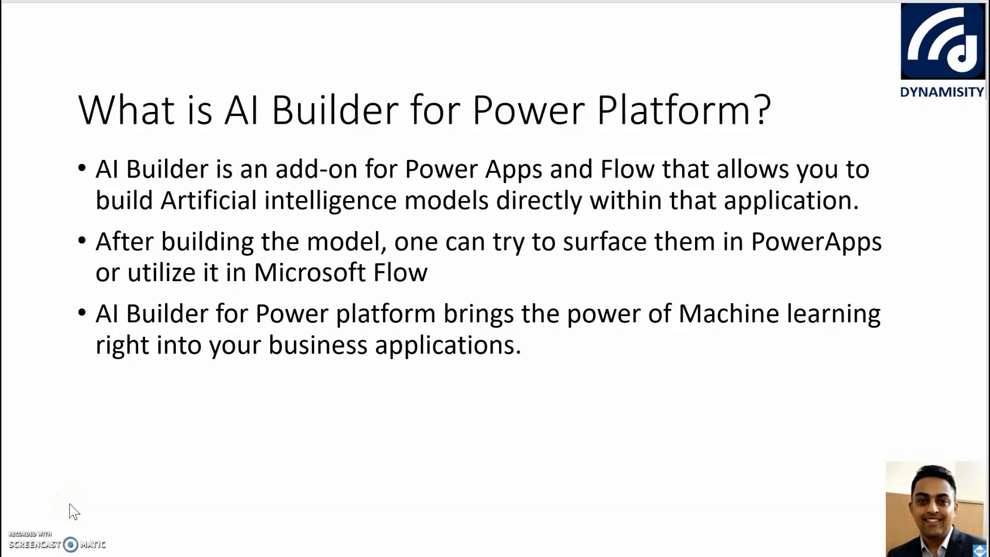
mouse_move(53, 496)
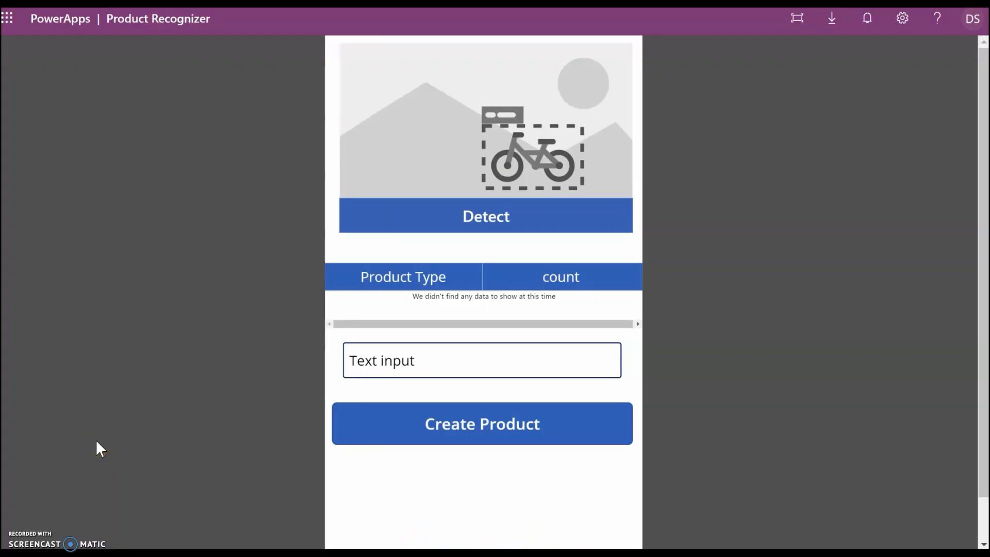
mouse_move(118, 415)
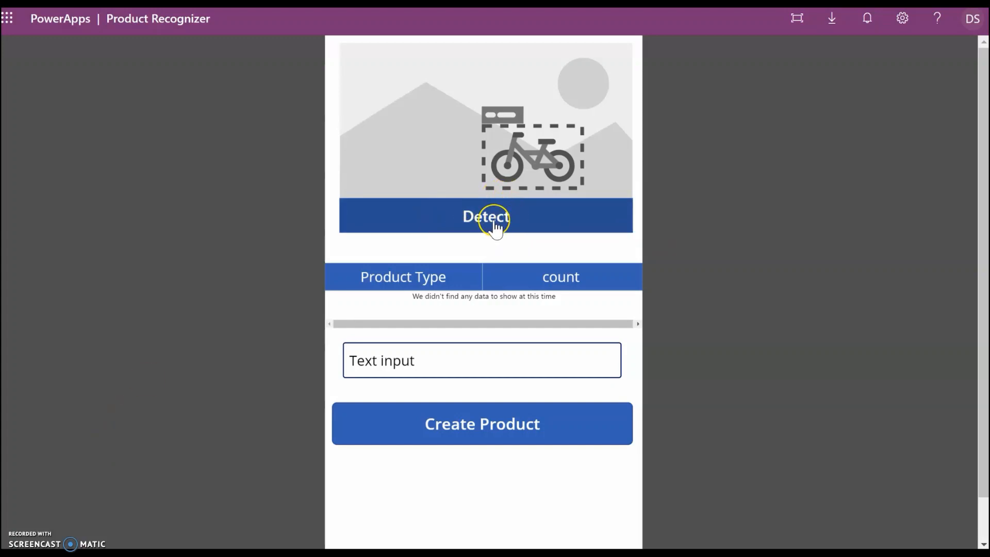
- Run Detect on the grapes photo, getting one Grocery item, and move to the product name box
click(486, 216)
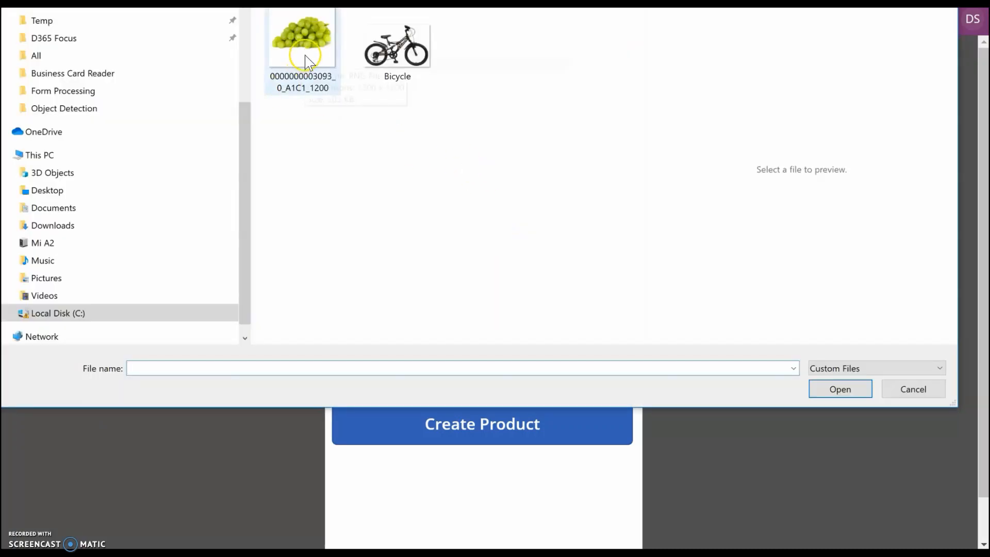
click(302, 39)
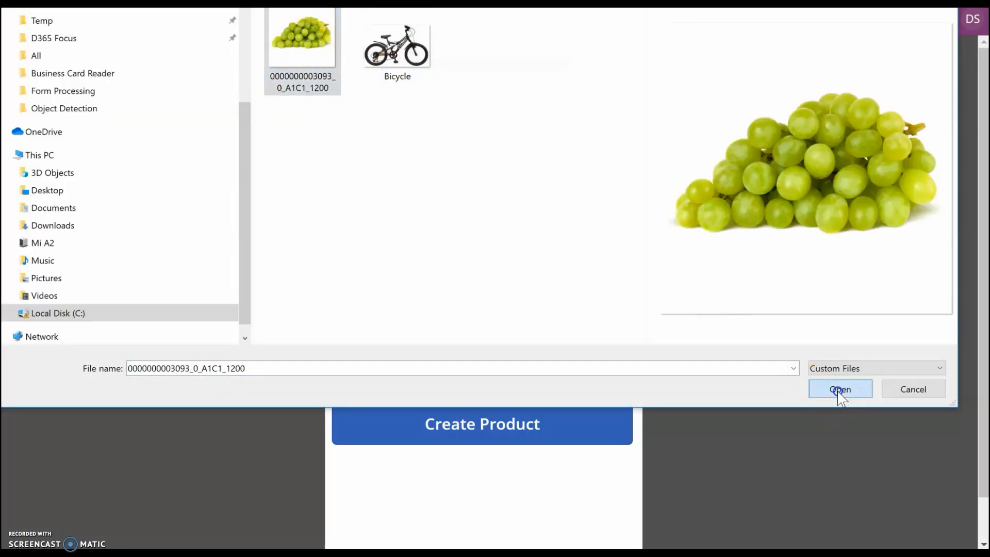
click(839, 389)
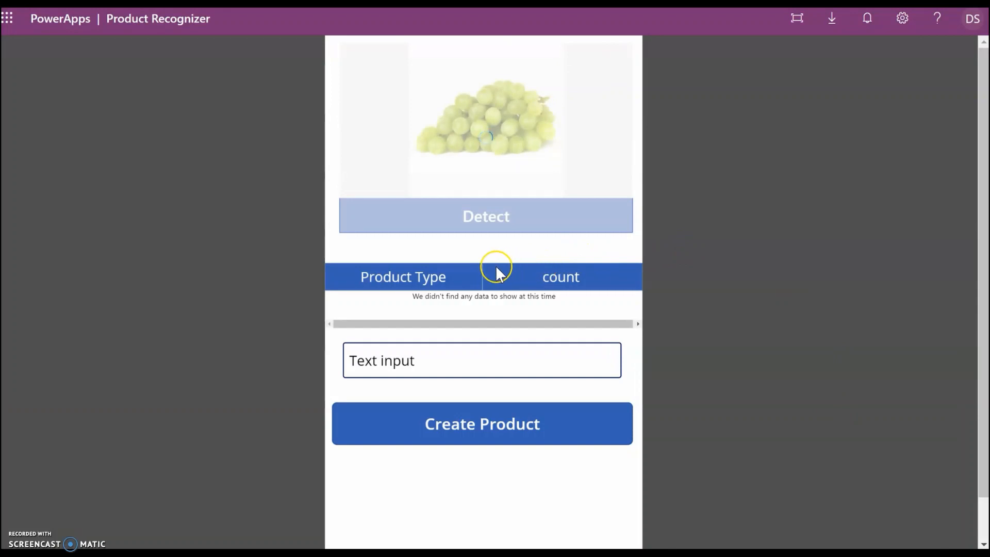
mouse_move(498, 273)
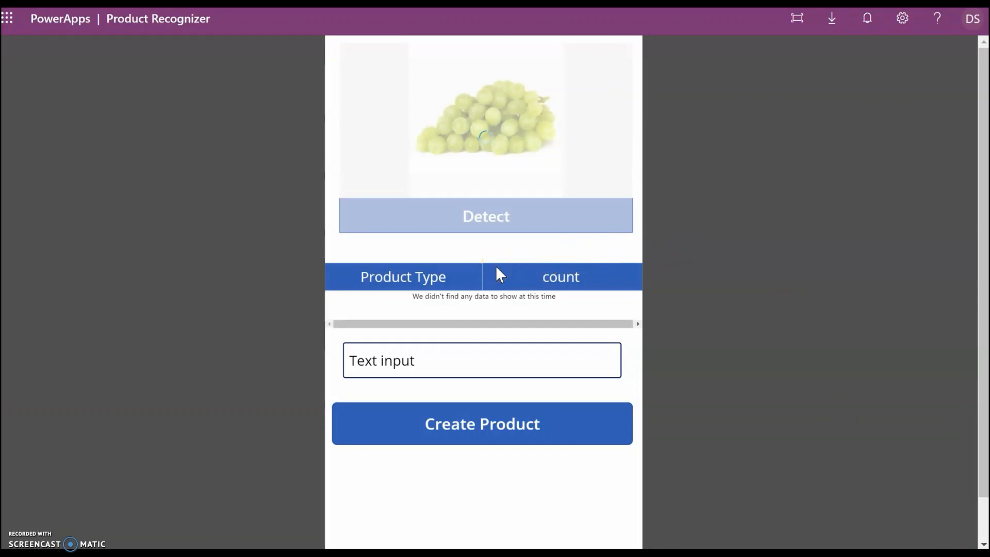
click(486, 216)
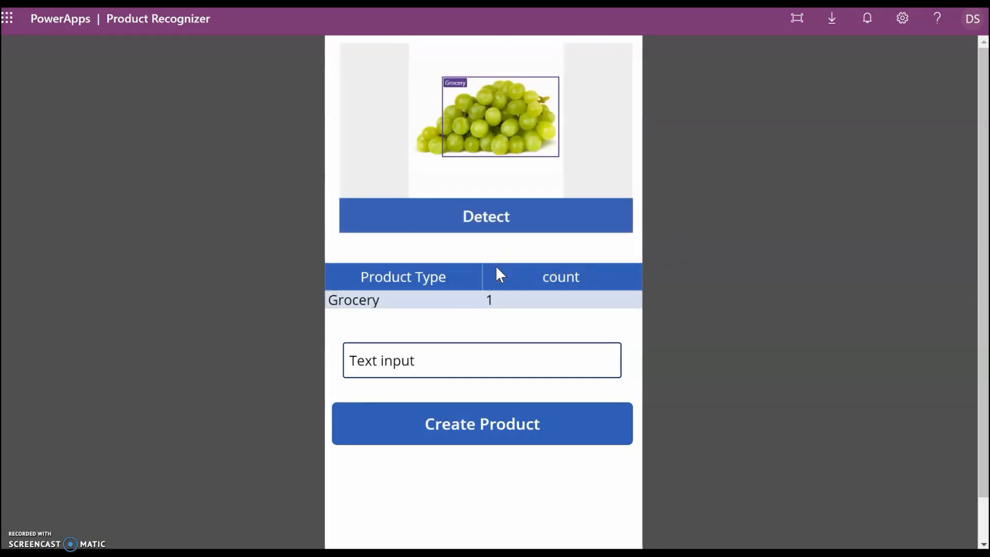
click(481, 360)
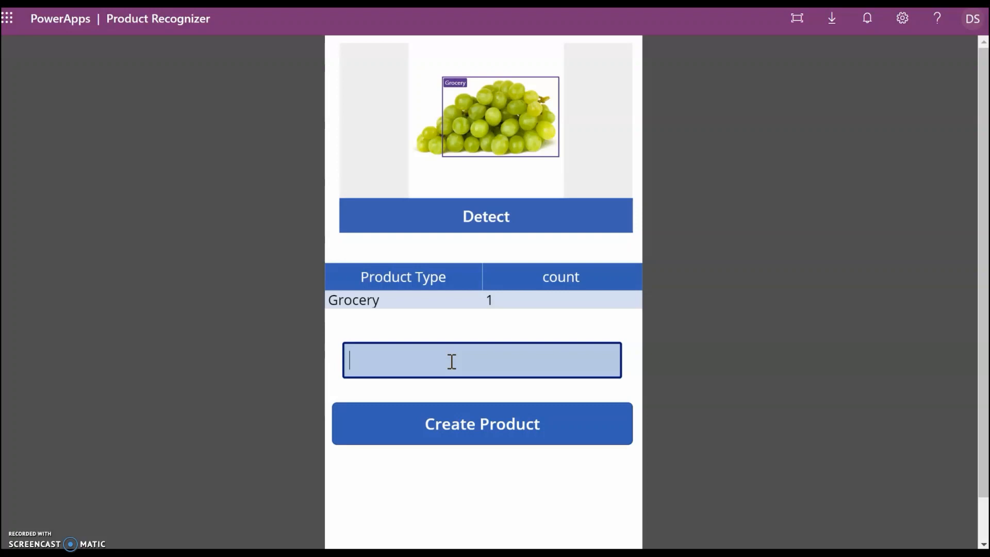
- Enter Grape006 as the product name and create it as a new product
text(Gr)
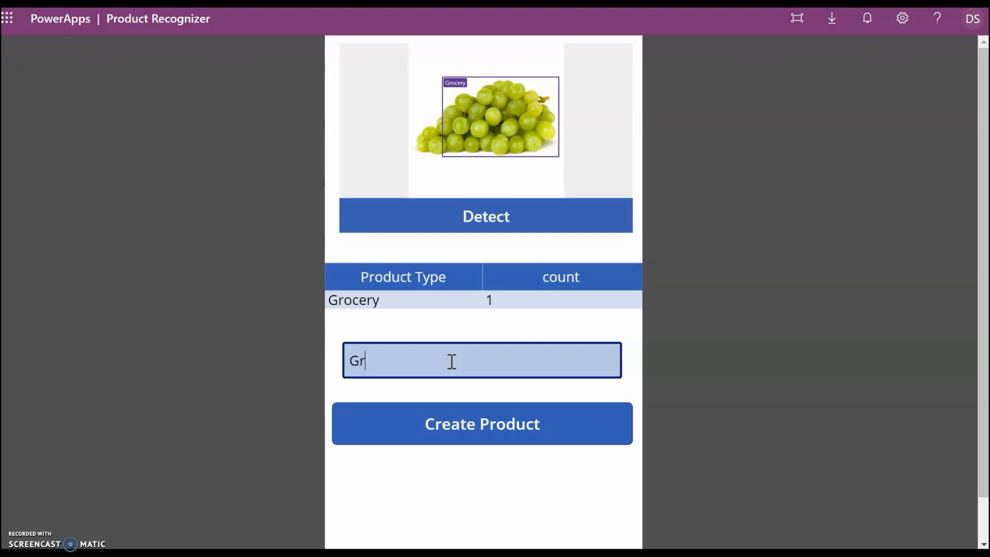
text(ape006)
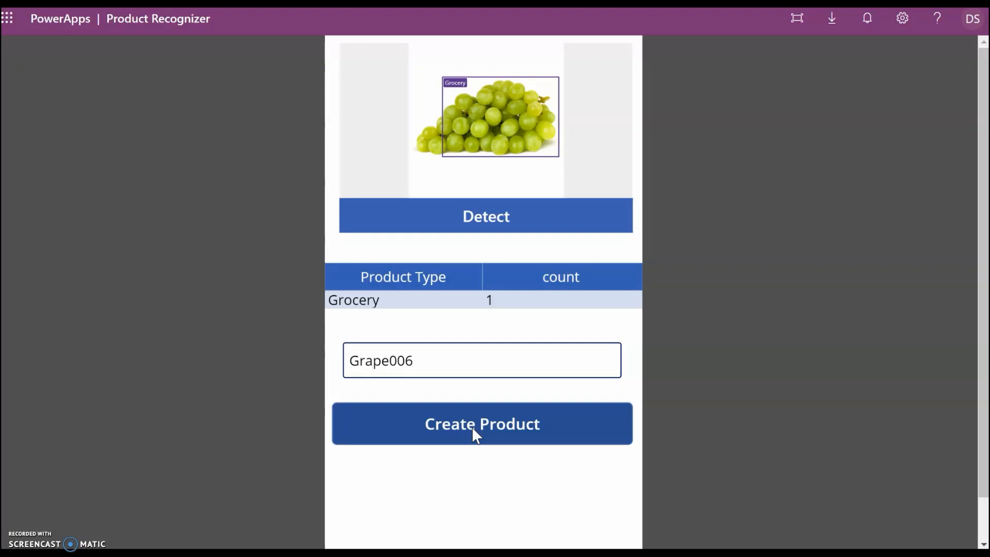
click(494, 423)
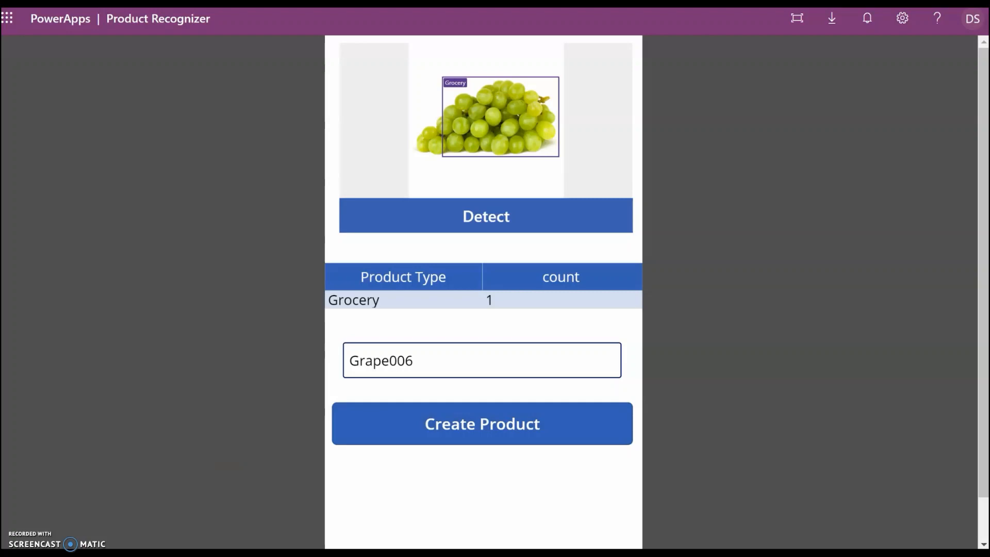
click(481, 423)
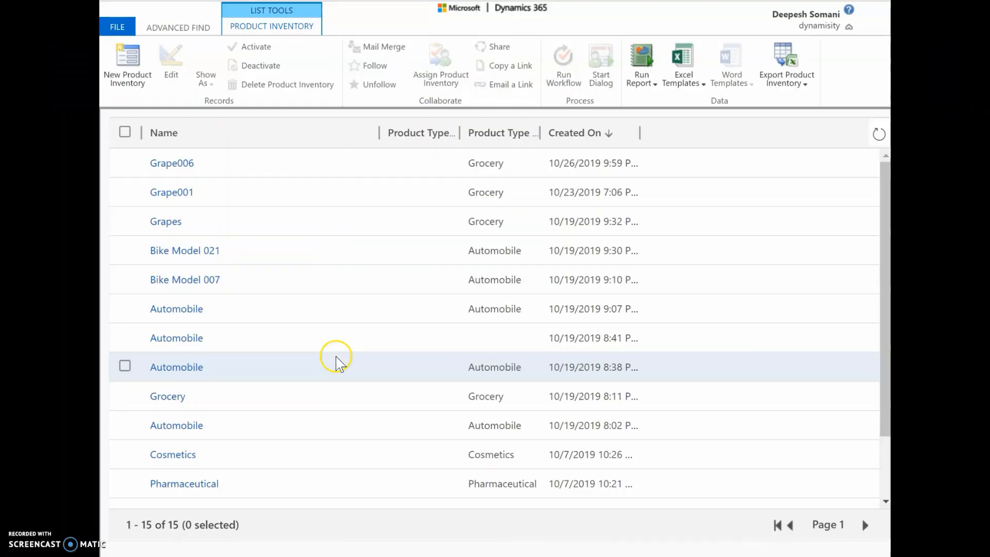
mouse_move(294, 177)
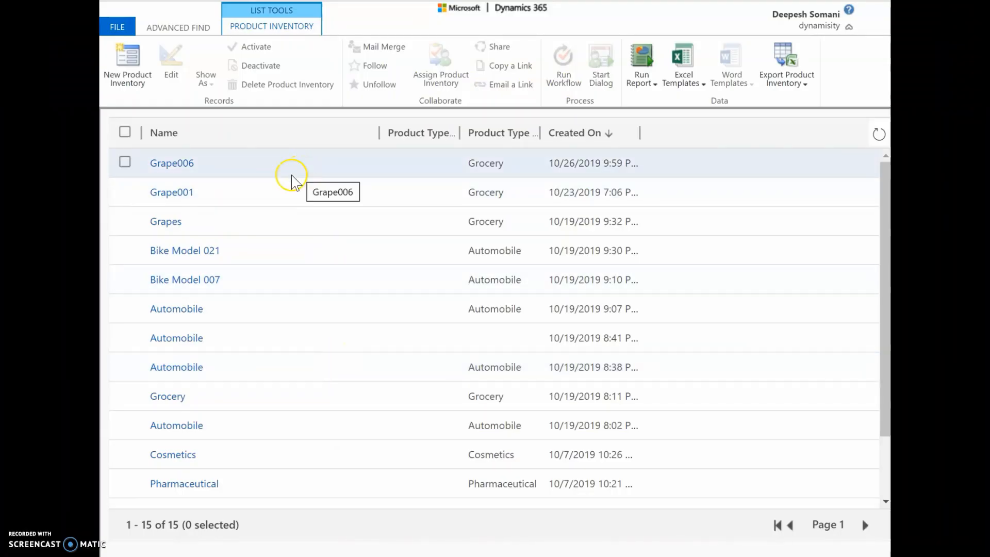
mouse_move(562, 163)
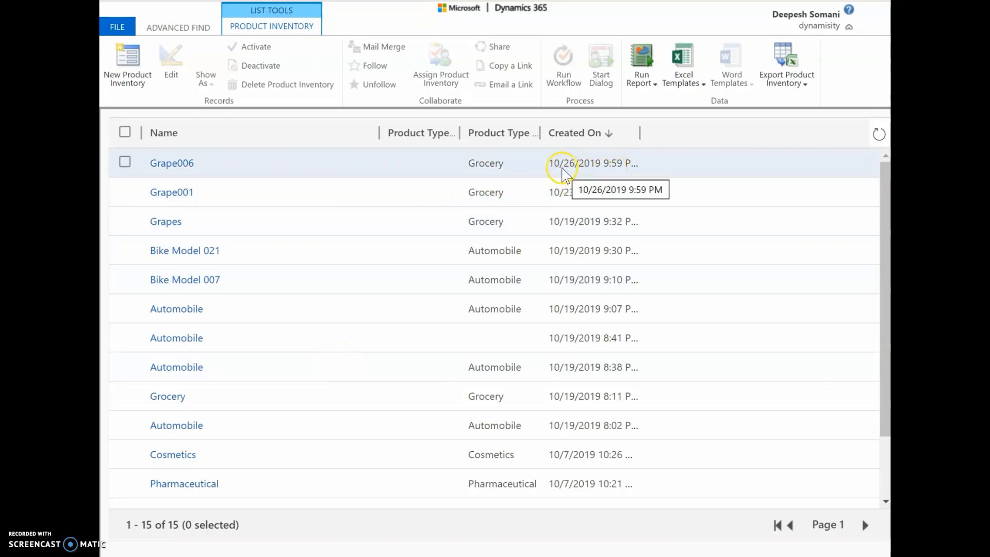
- Select the new Grape006 Grocery record in the Product Inventory list
click(125, 161)
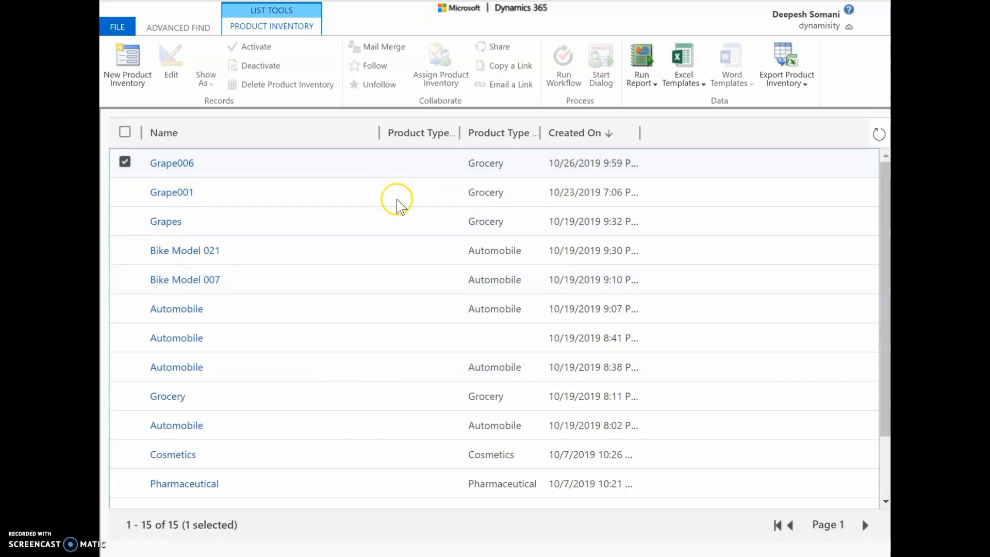
mouse_move(428, 191)
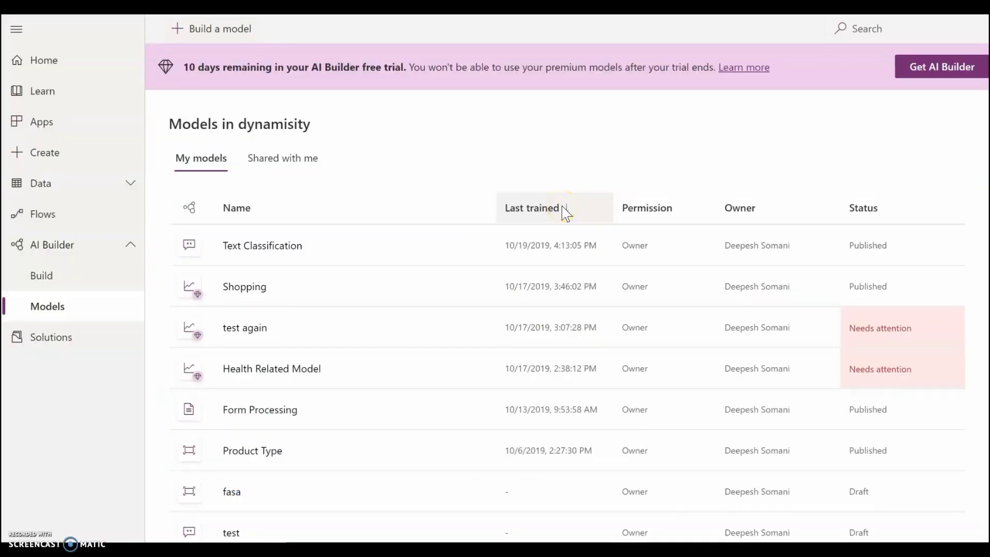
click(532, 207)
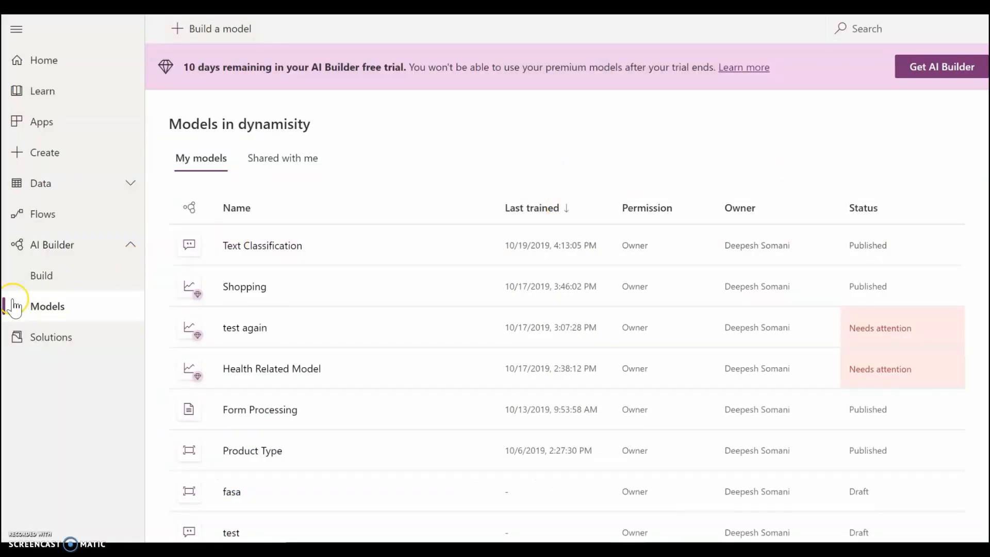
mouse_move(60, 316)
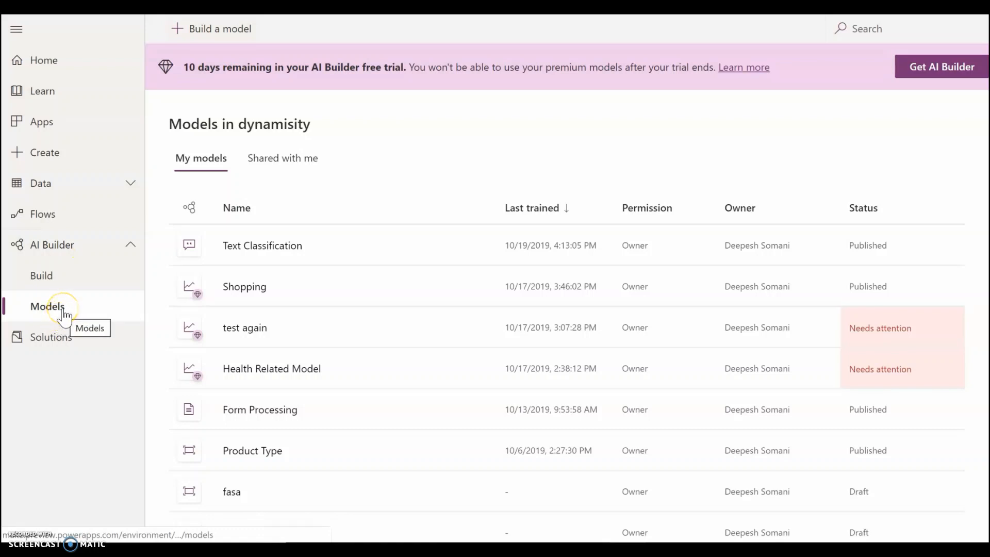
mouse_move(404, 439)
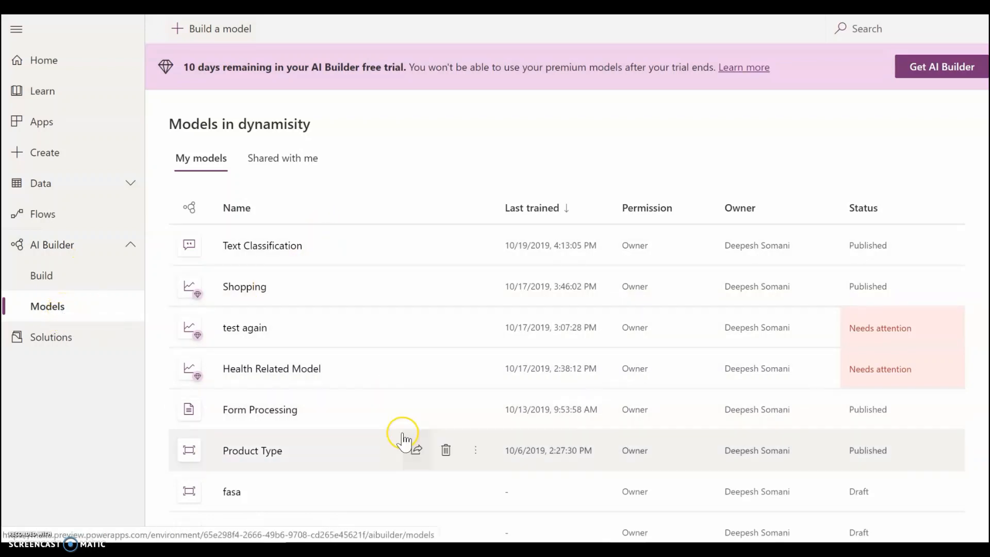
mouse_move(328, 423)
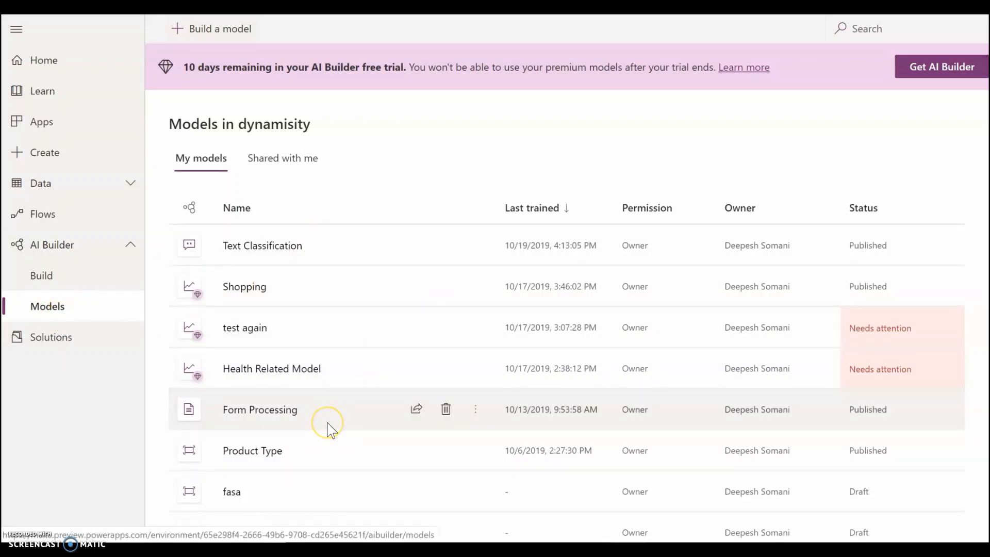
mouse_move(328, 429)
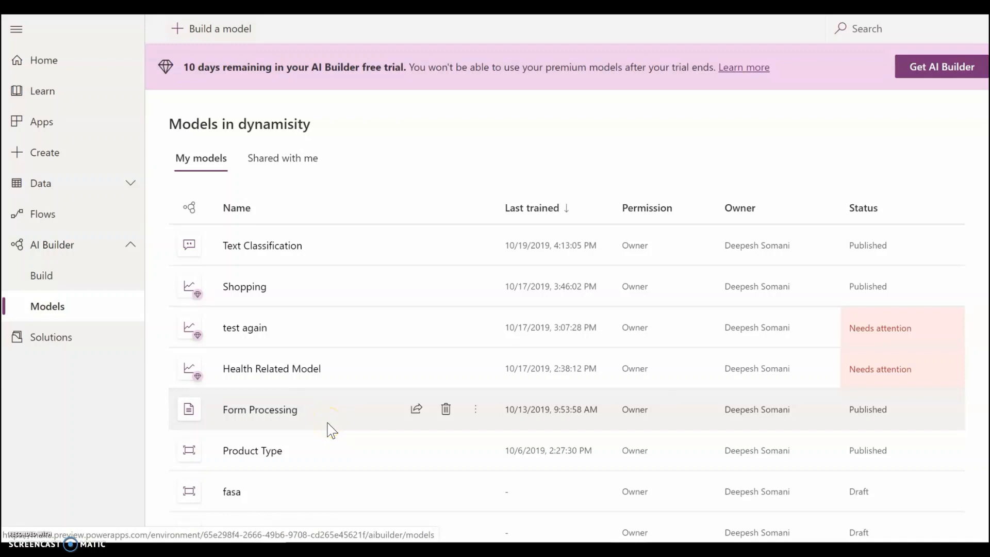
mouse_move(251, 450)
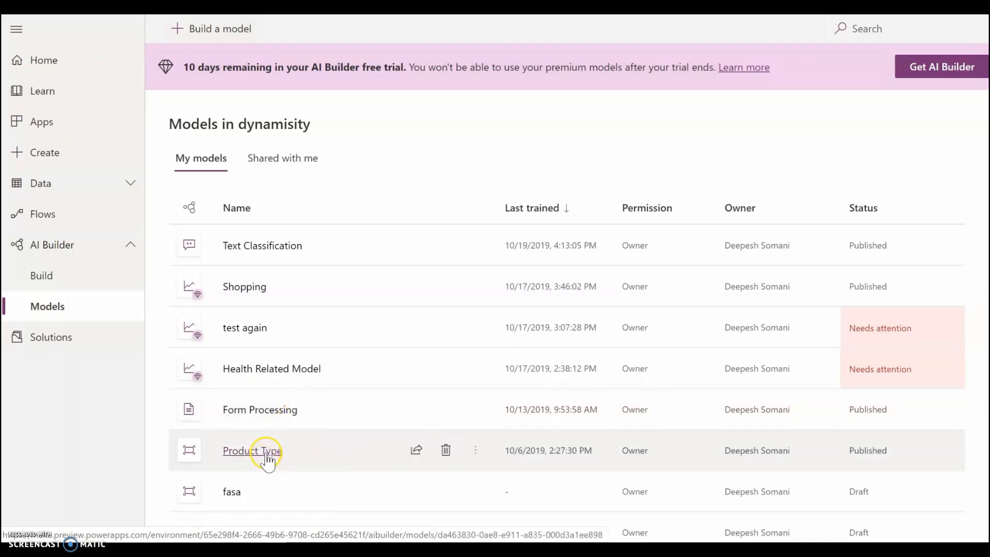
mouse_move(251, 450)
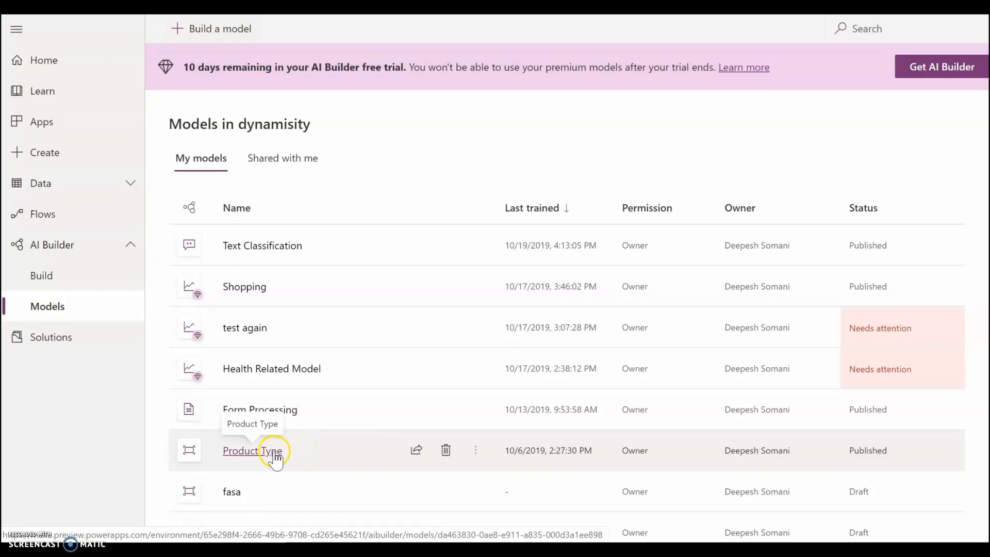
click(252, 451)
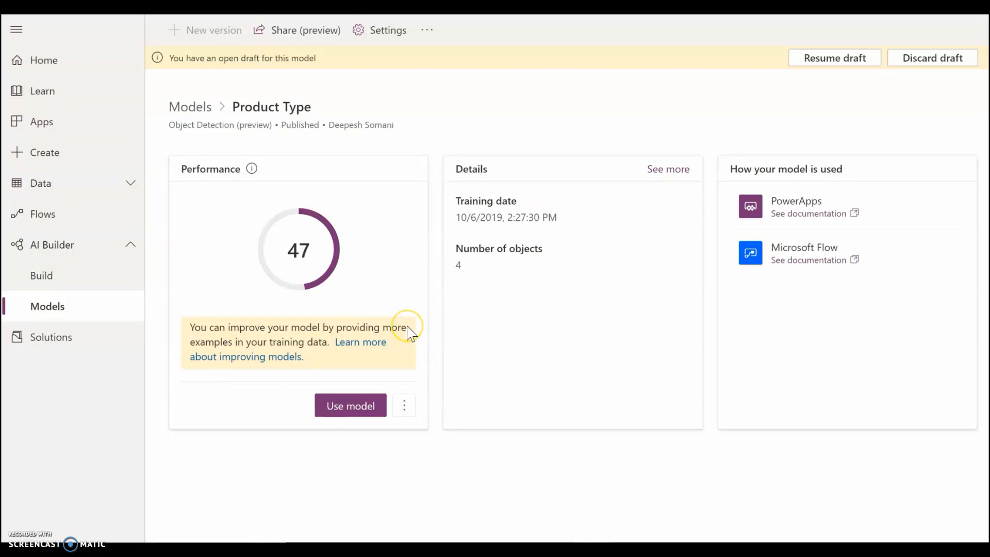
mouse_move(410, 333)
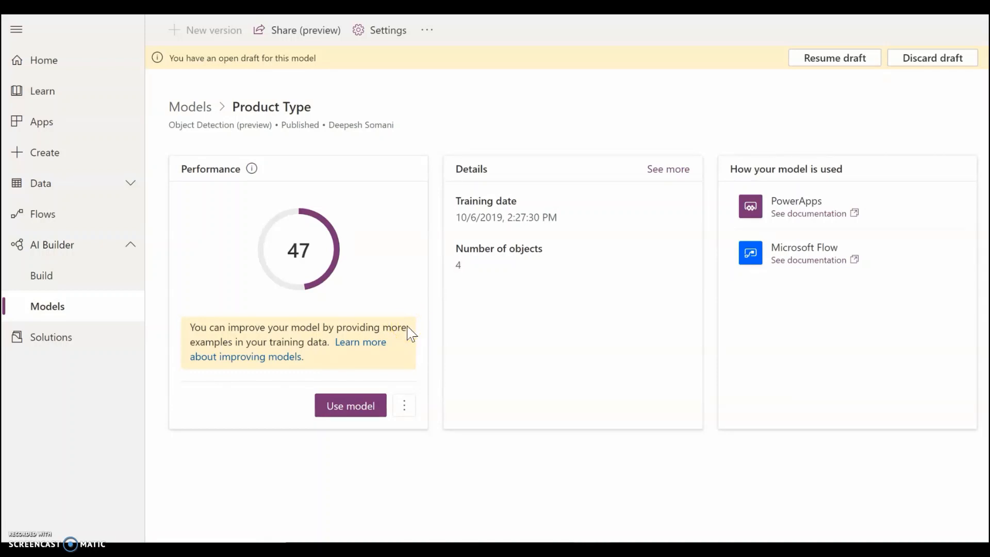
mouse_move(47, 306)
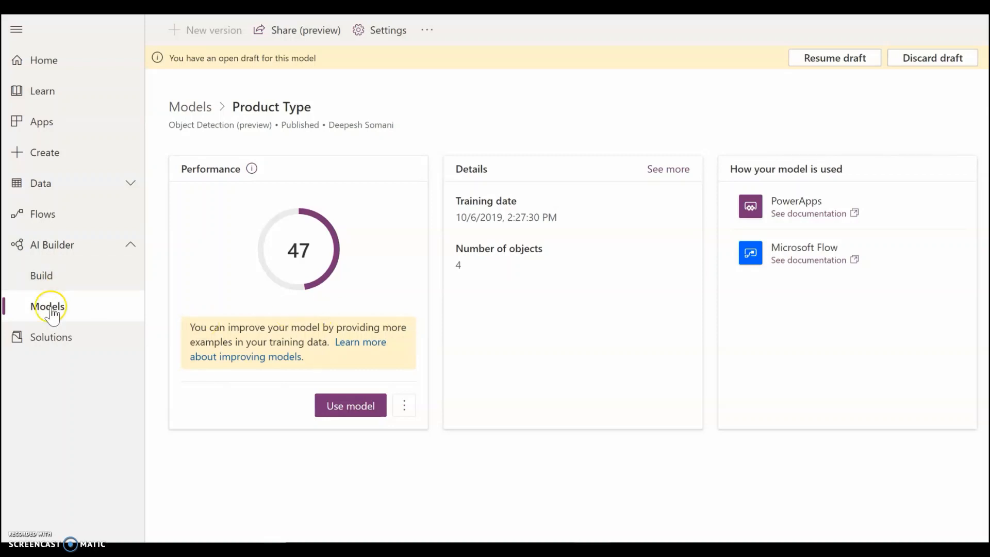
mouse_move(41, 277)
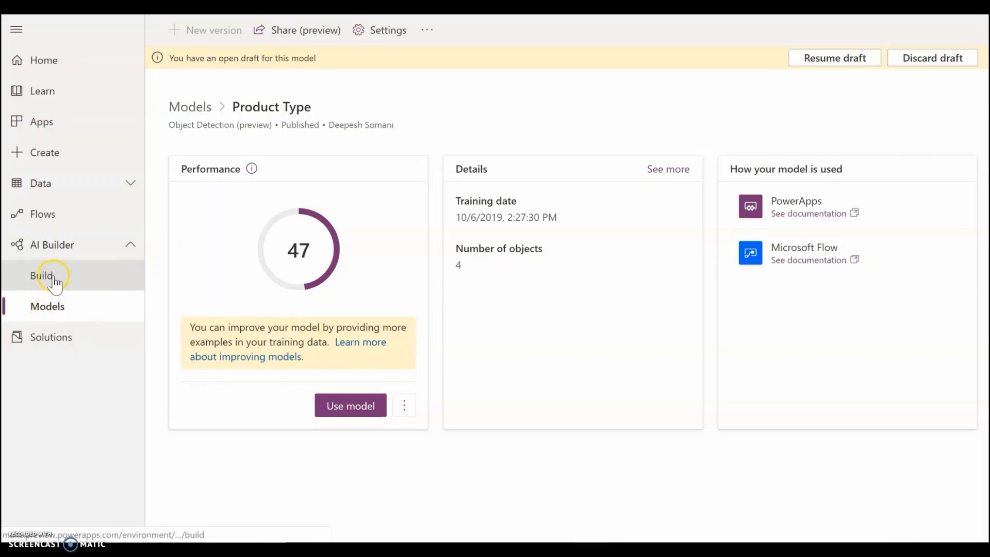
click(42, 275)
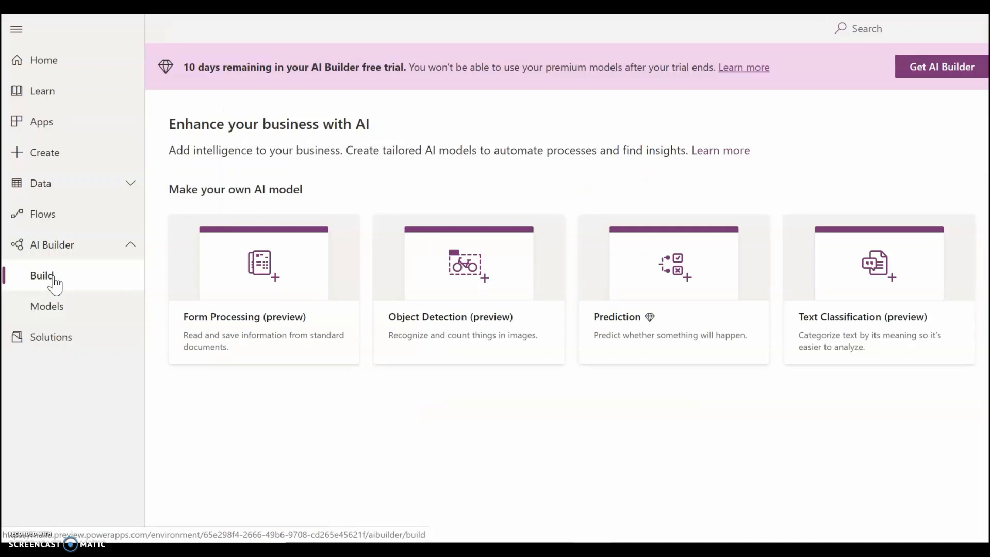
mouse_move(451, 280)
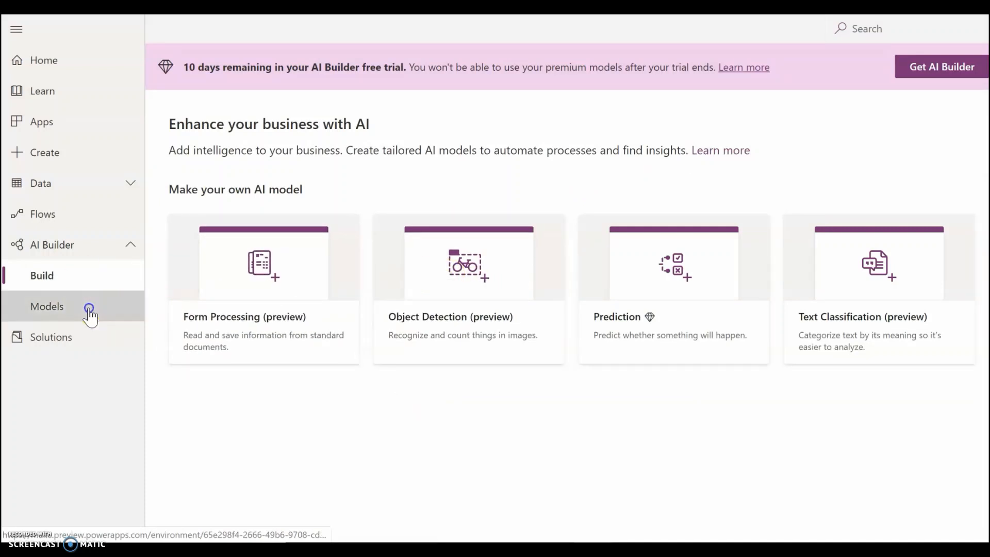
click(46, 306)
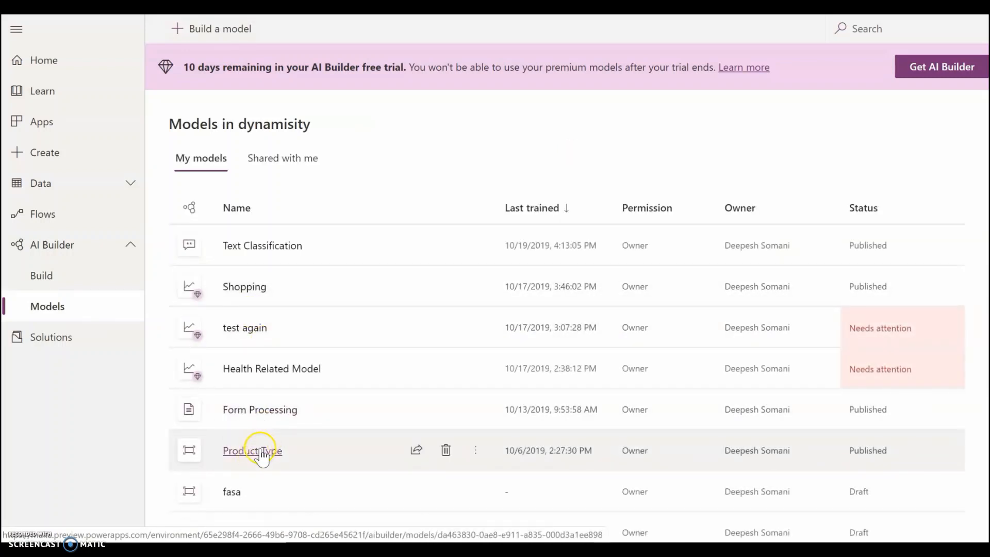
- Open the Product Type model's details page from the Models list
click(252, 450)
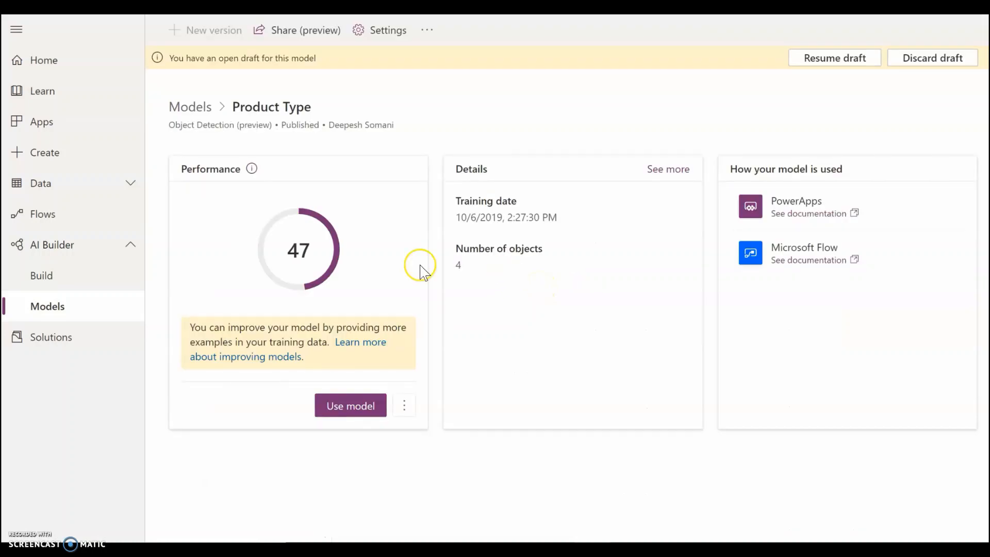
mouse_move(416, 232)
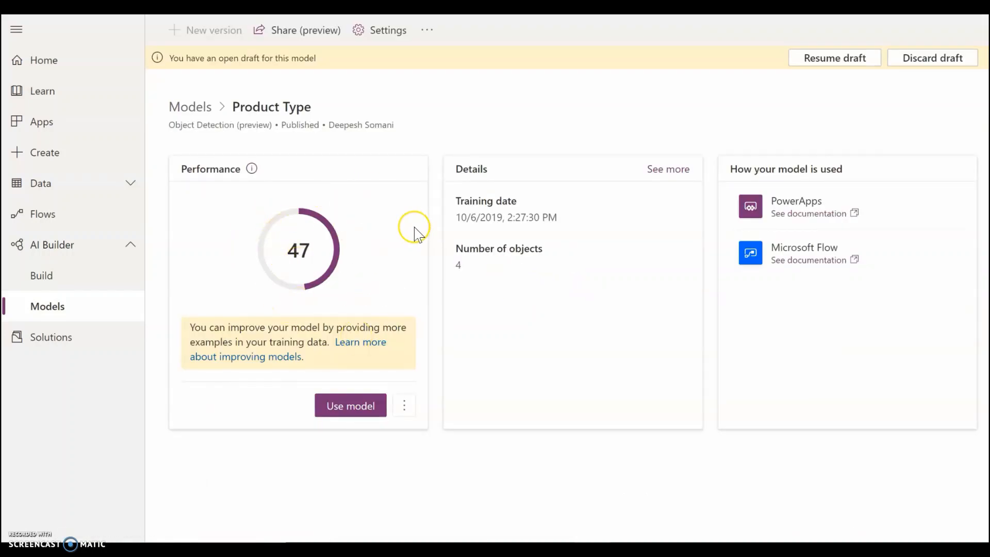
mouse_move(840, 111)
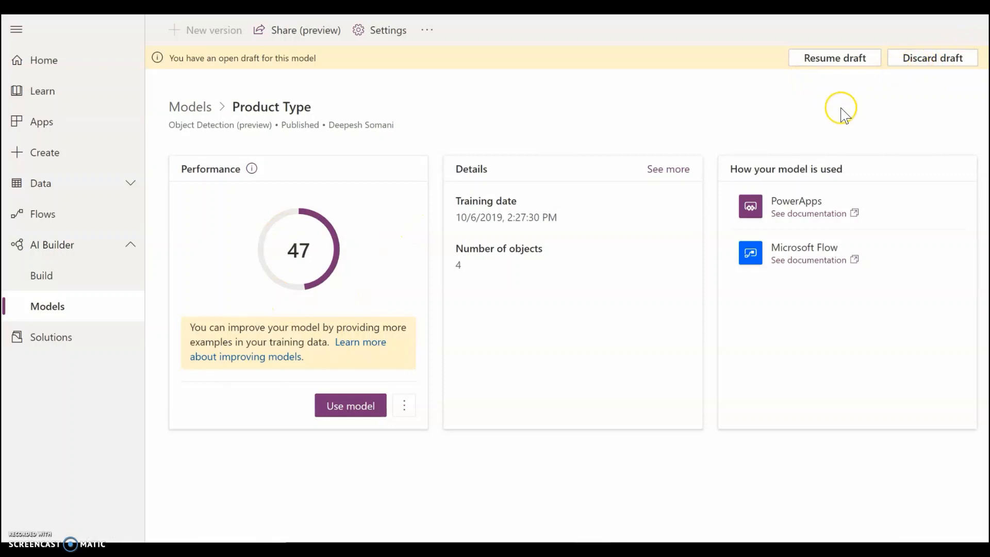
mouse_move(844, 115)
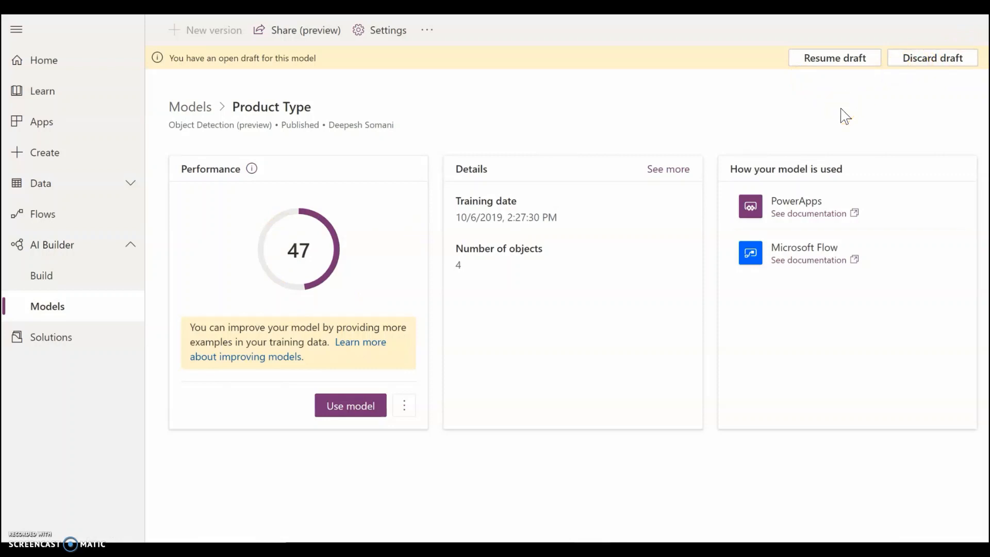
mouse_move(719, 170)
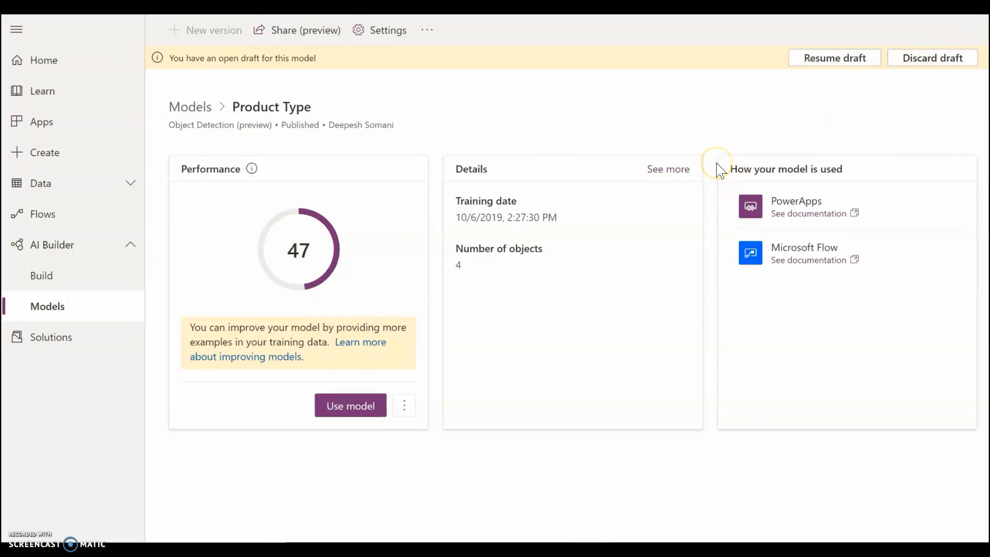
mouse_move(720, 173)
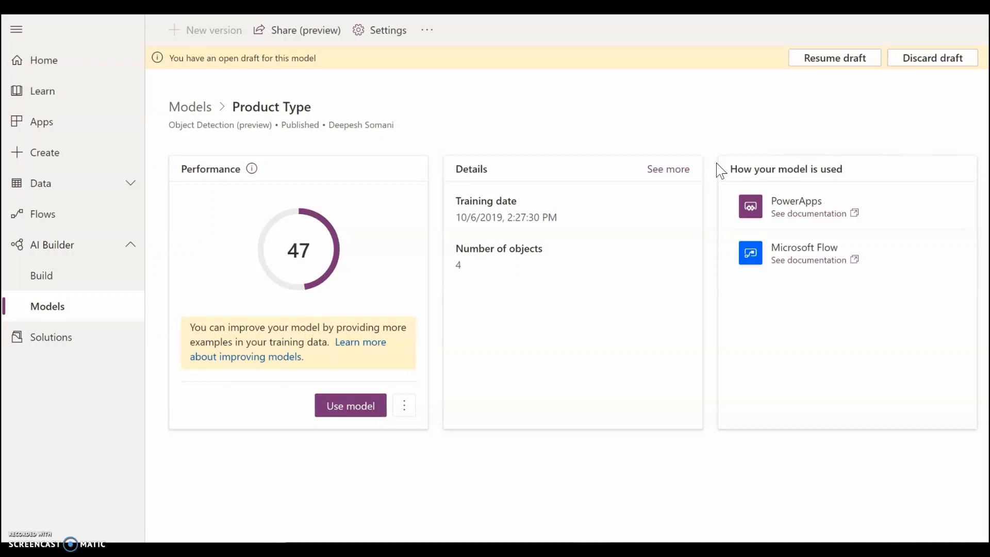
mouse_move(883, 63)
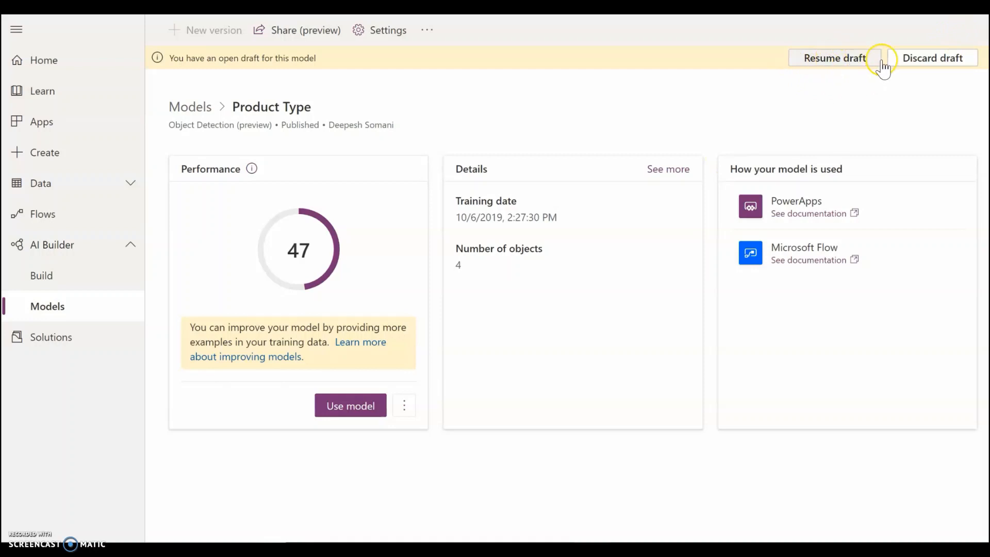
- Discard the Product Type model's open draft from the yellow banner
click(932, 58)
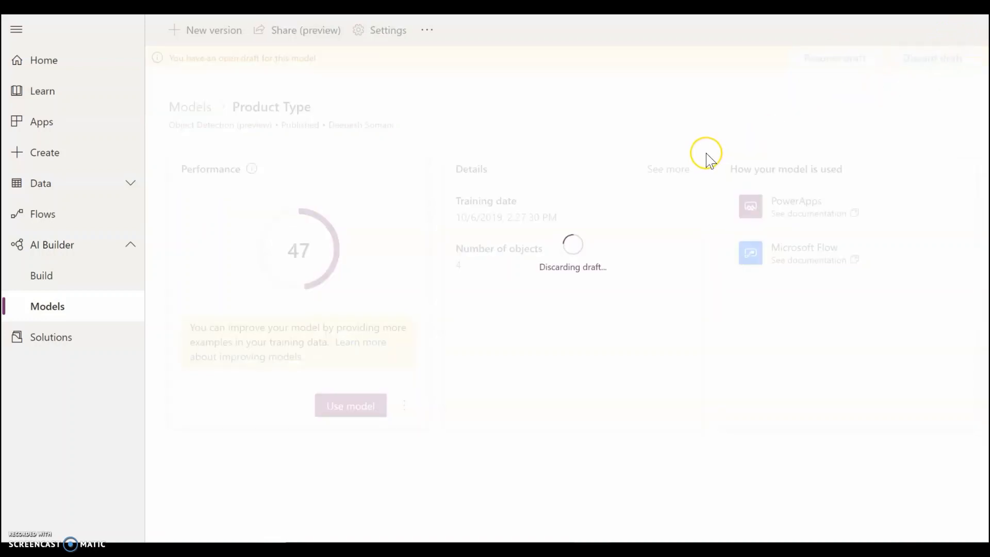
mouse_move(709, 157)
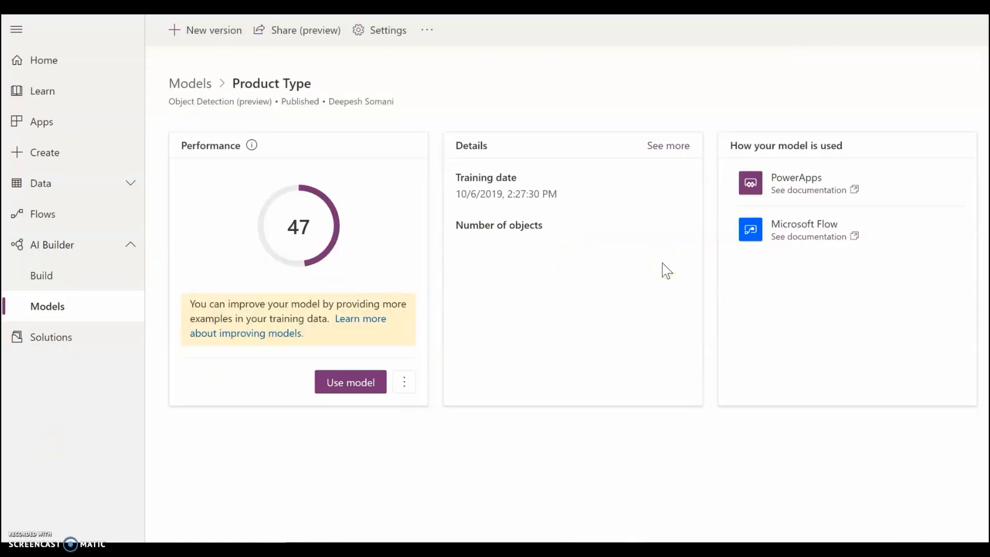
mouse_move(238, 58)
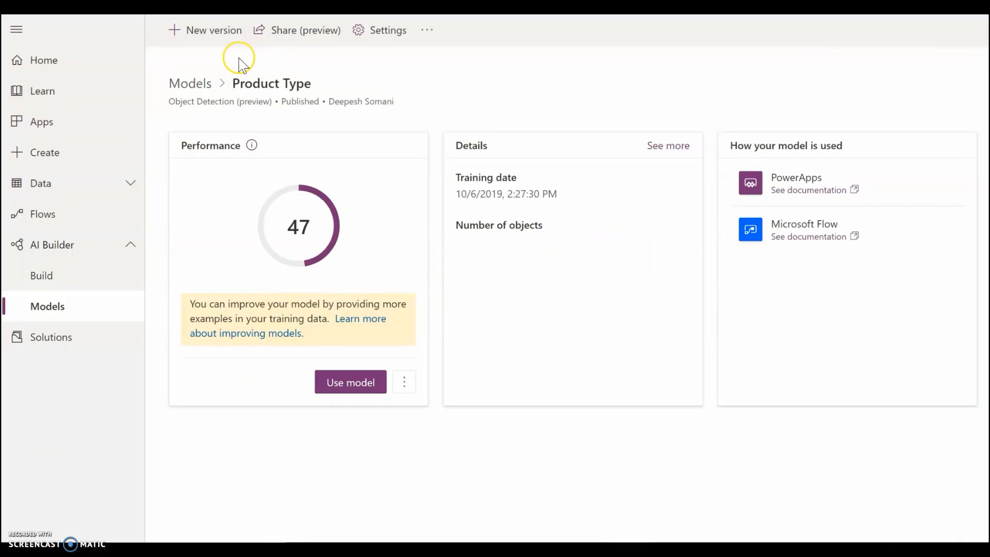
mouse_move(241, 60)
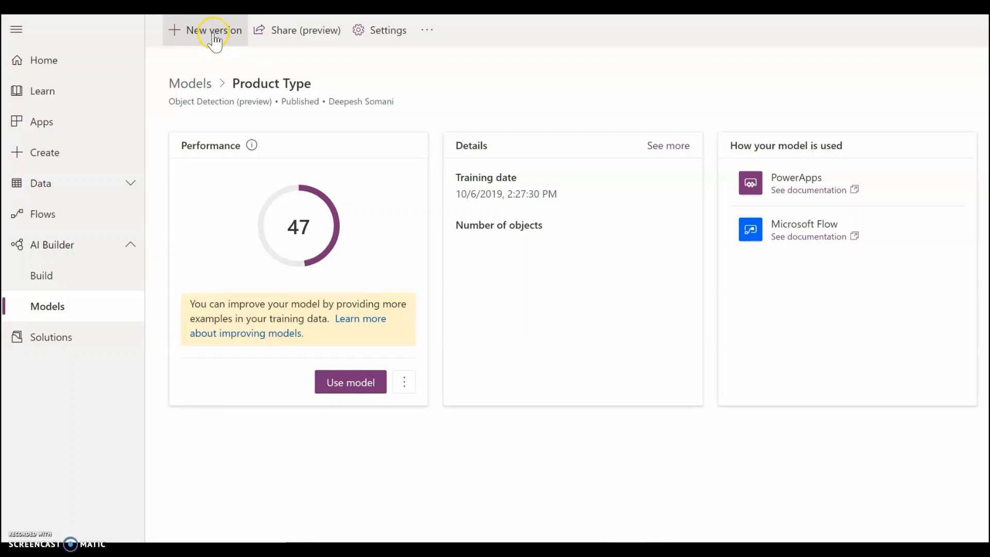
- Start a new version of the Product Type model
click(213, 30)
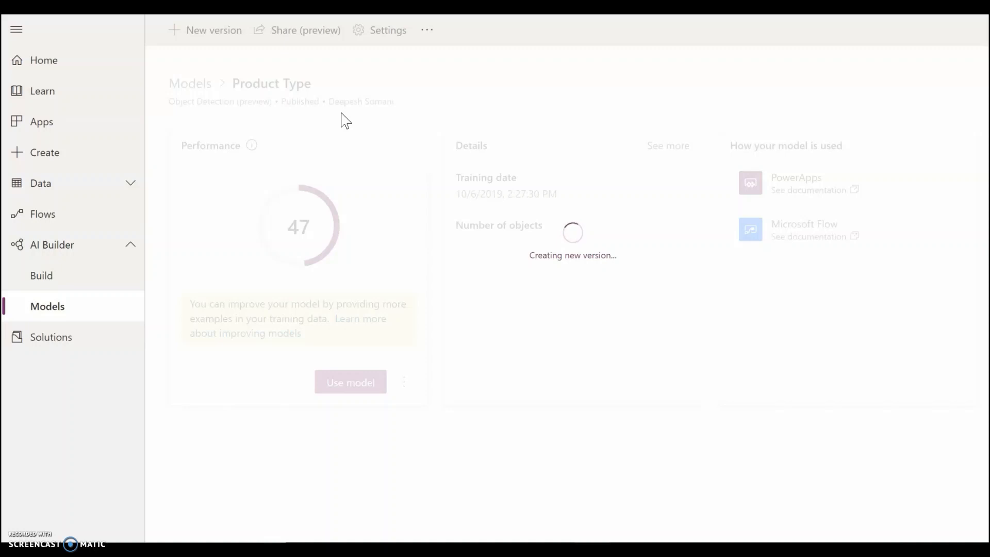
mouse_move(365, 102)
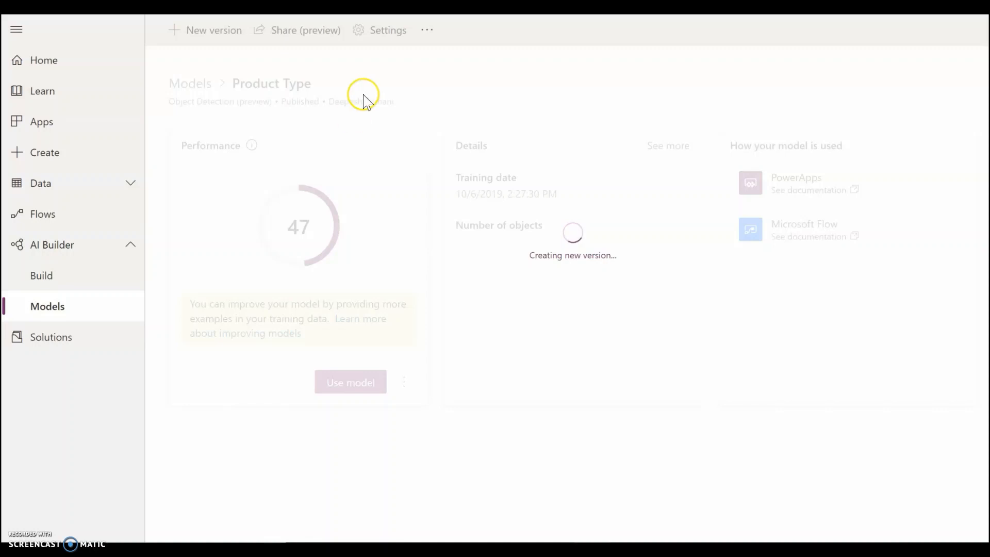
mouse_move(364, 100)
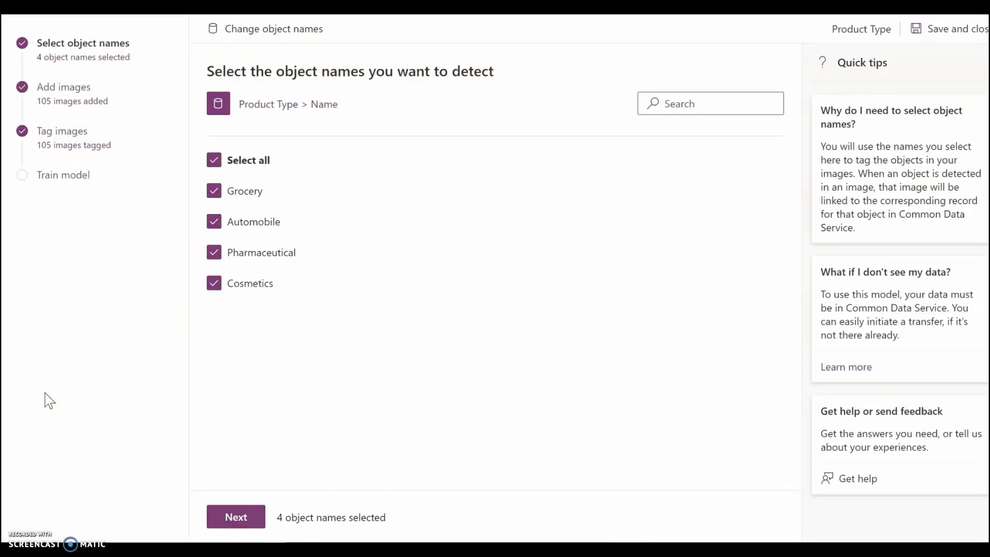
mouse_move(110, 56)
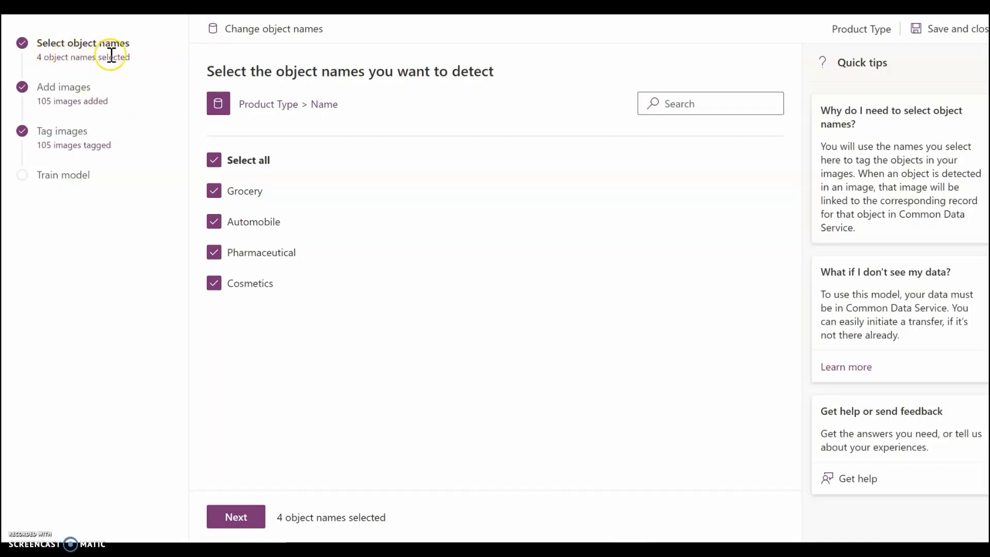
mouse_move(136, 64)
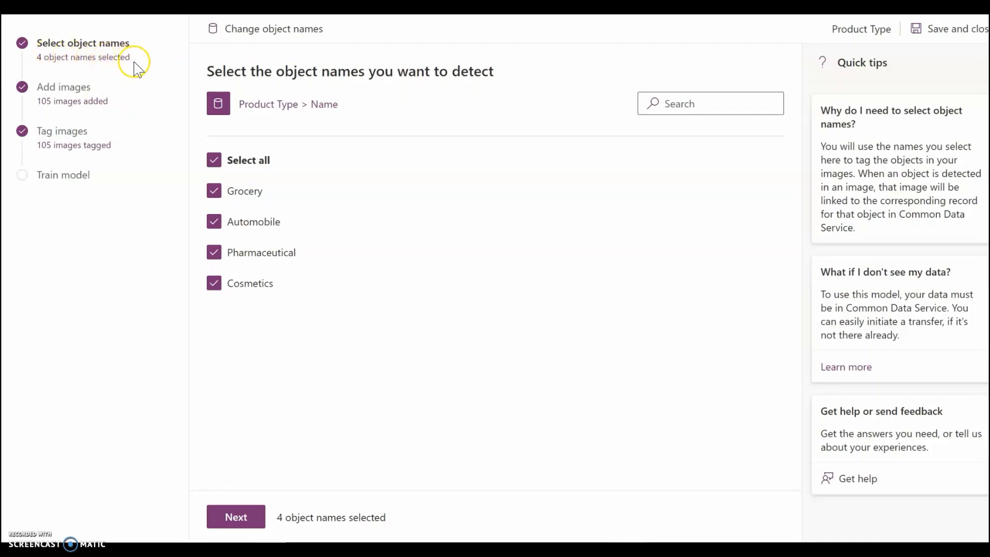
mouse_move(258, 202)
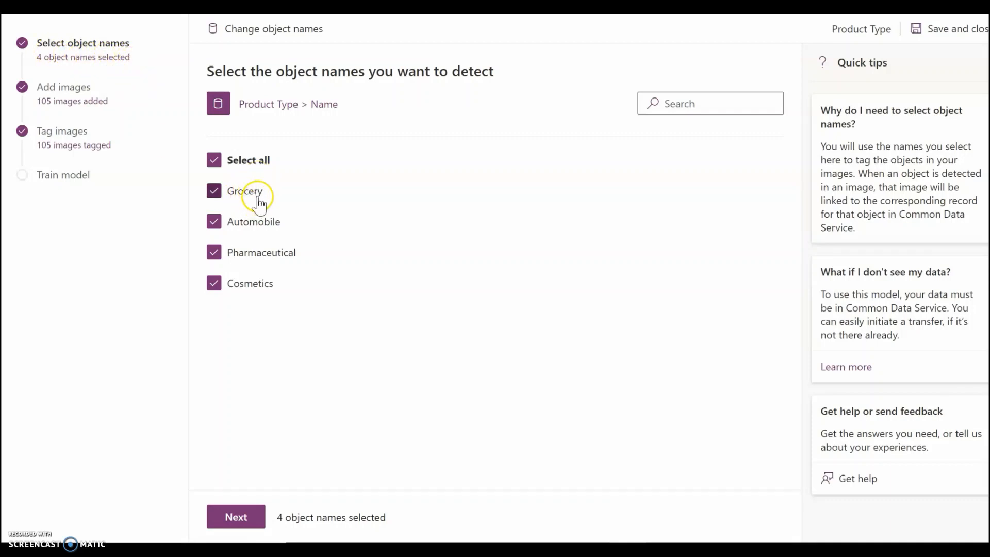
mouse_move(270, 291)
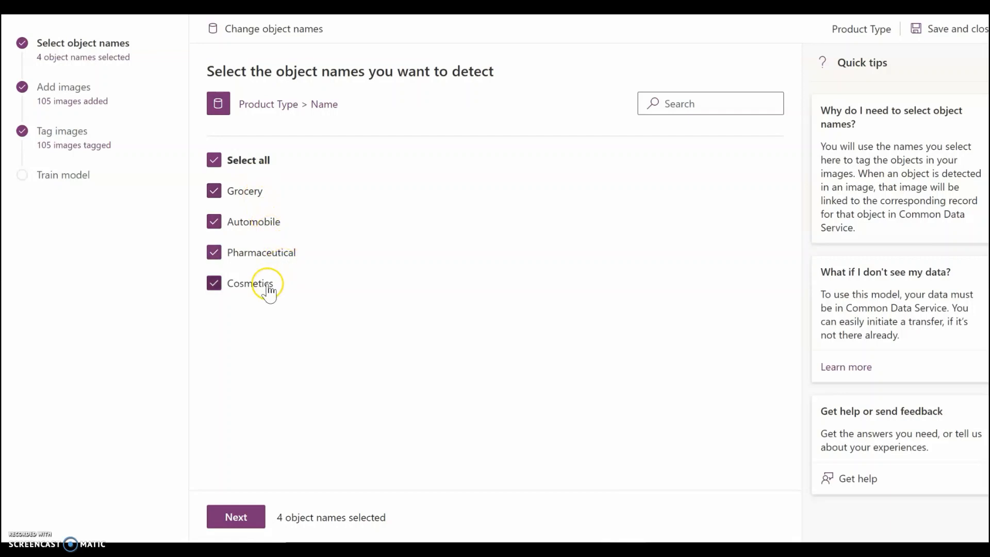
mouse_move(89, 120)
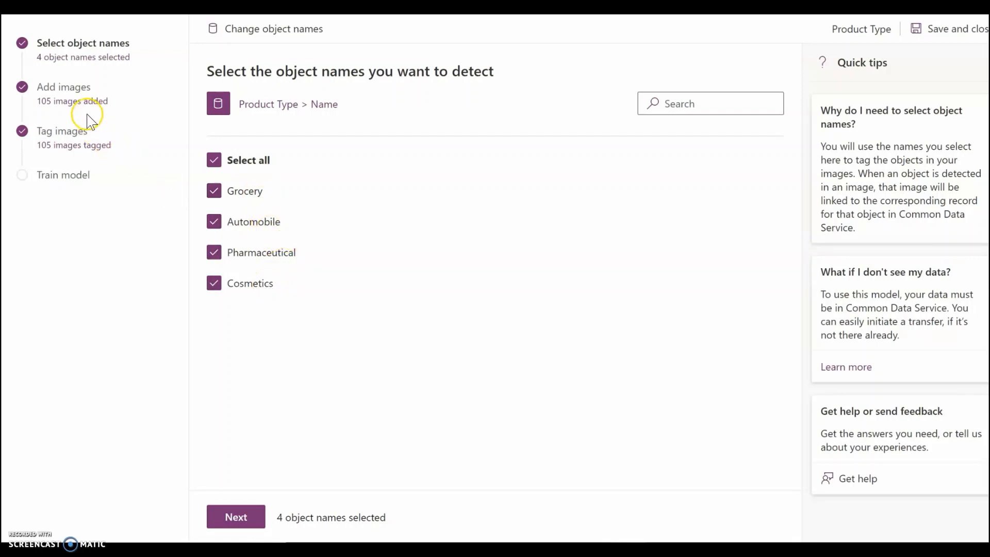
mouse_move(56, 98)
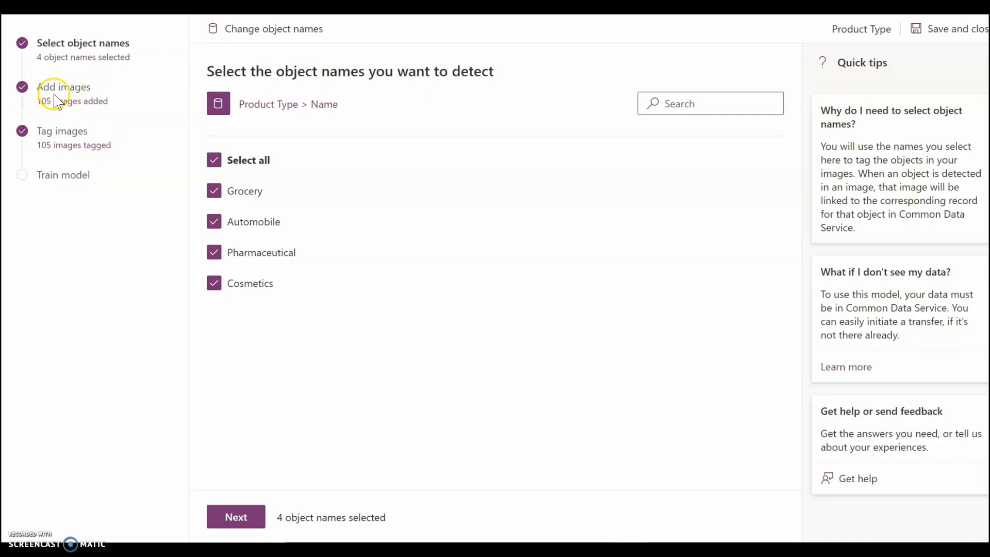
mouse_move(86, 105)
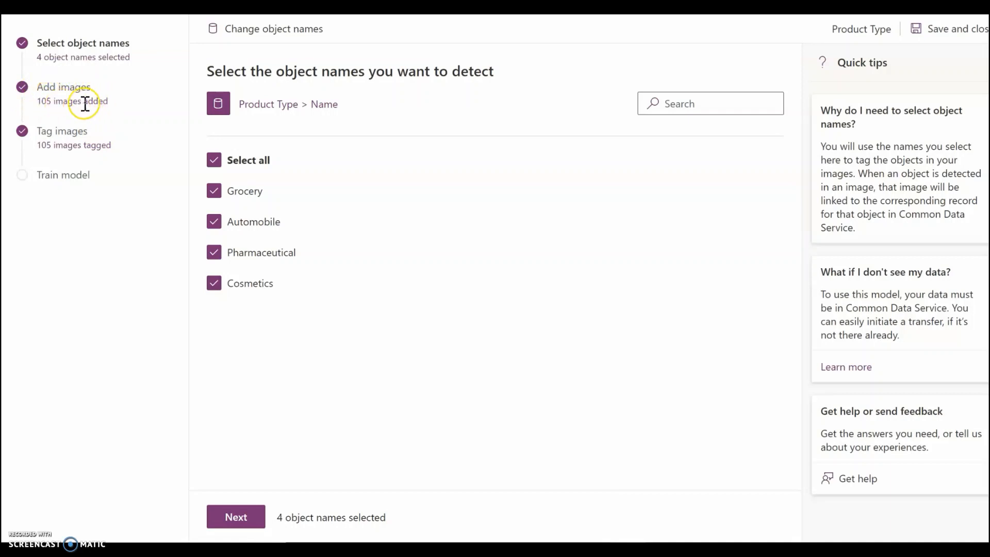
mouse_move(298, 523)
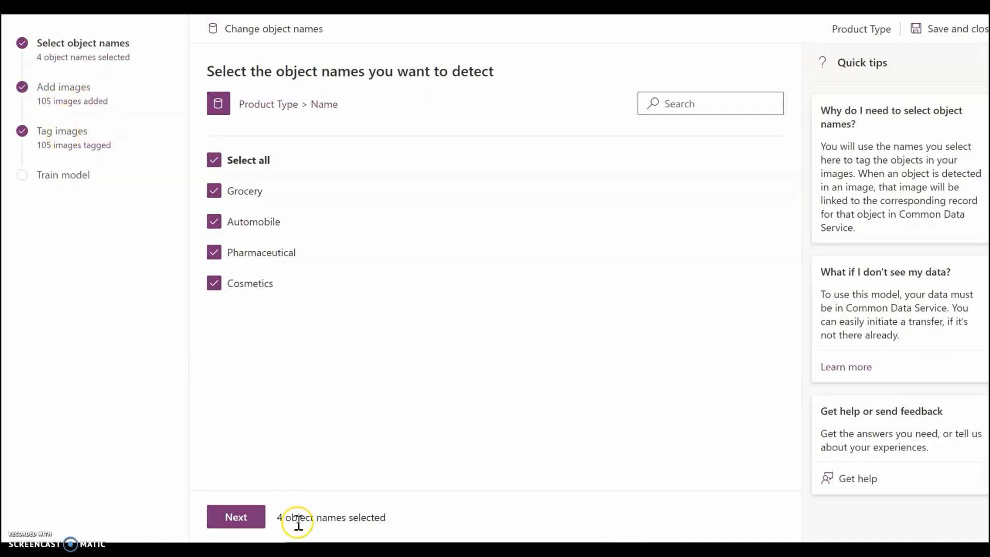
- Confirm Grocery, Automobile, Pharmaceutical and Cosmetics as object names and continue
click(235, 516)
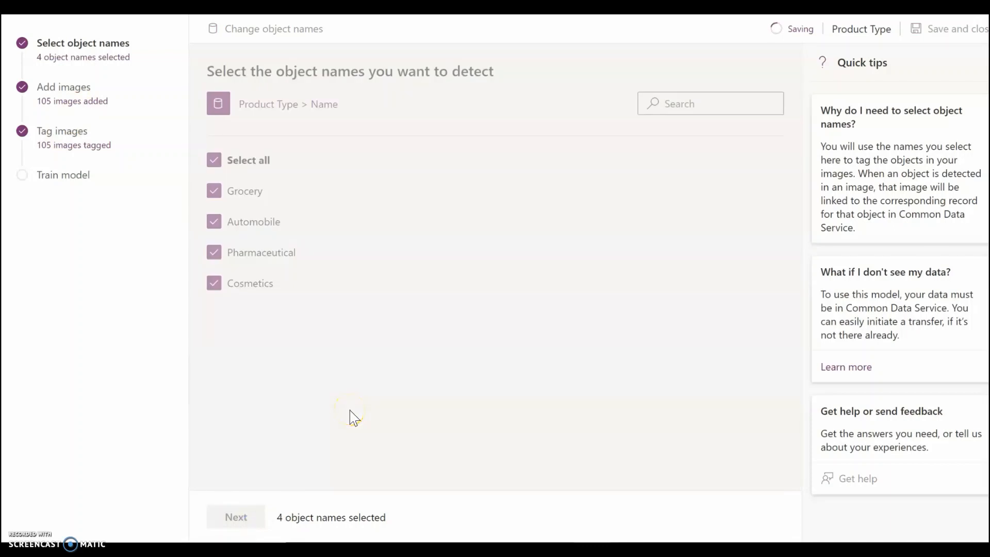
- Accept the 105 My device images and continue to tagging
click(235, 517)
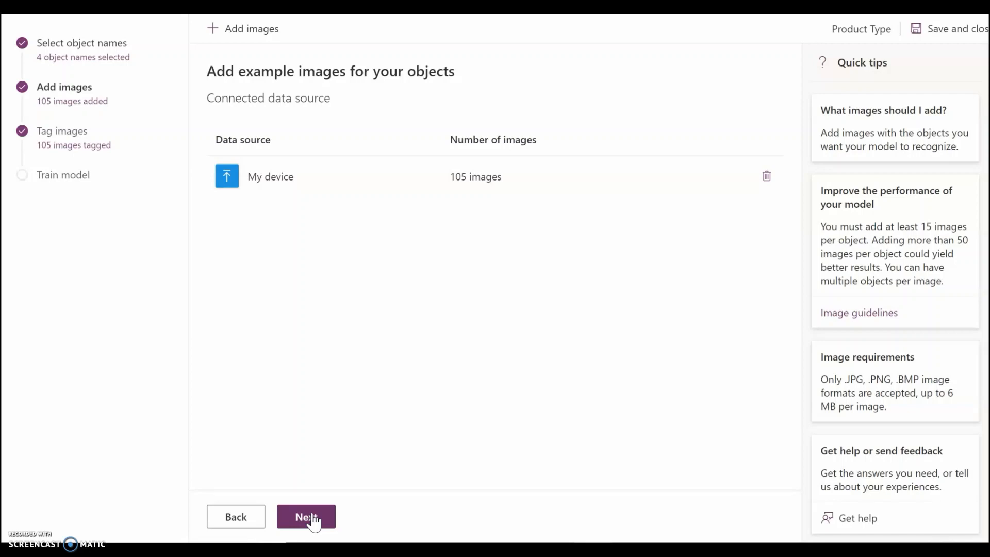
click(305, 517)
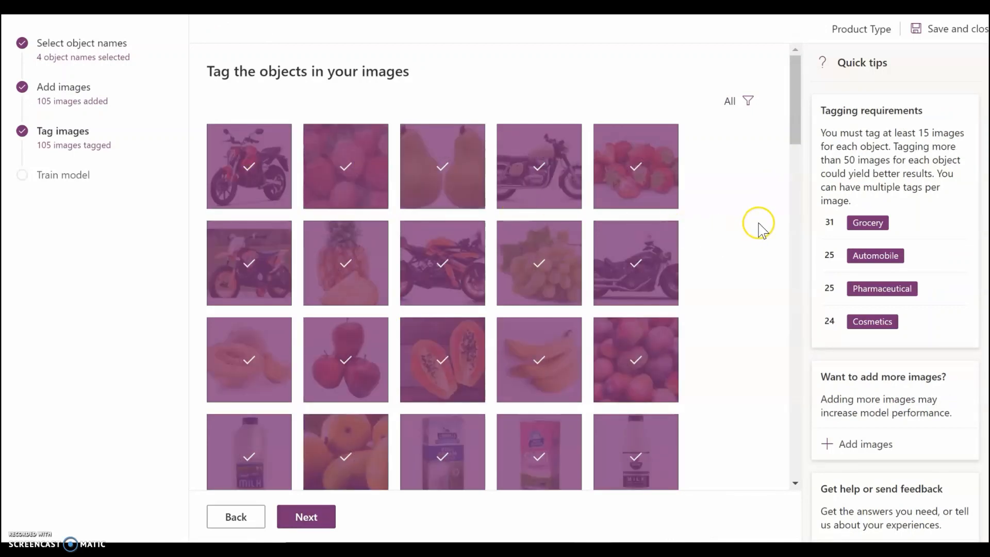
mouse_move(249, 201)
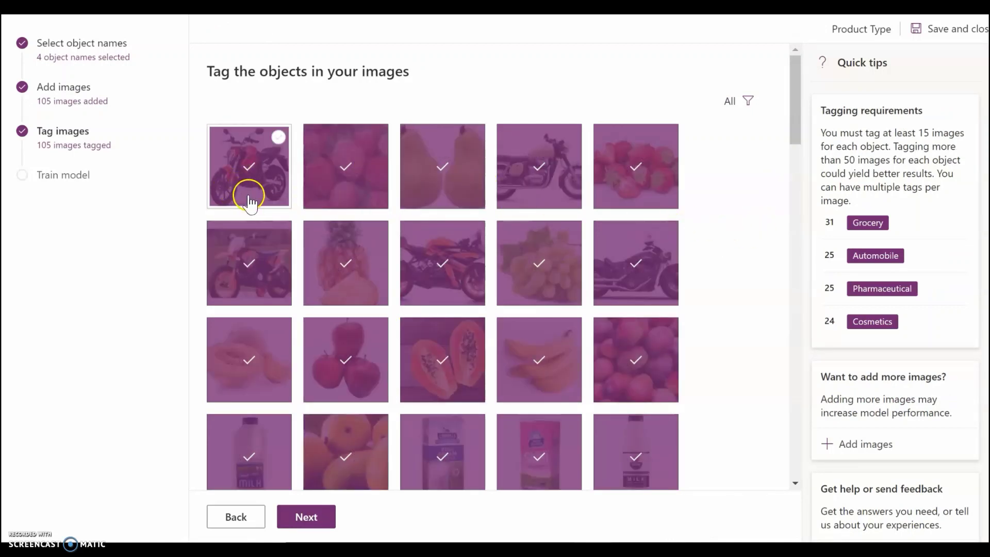
mouse_move(410, 401)
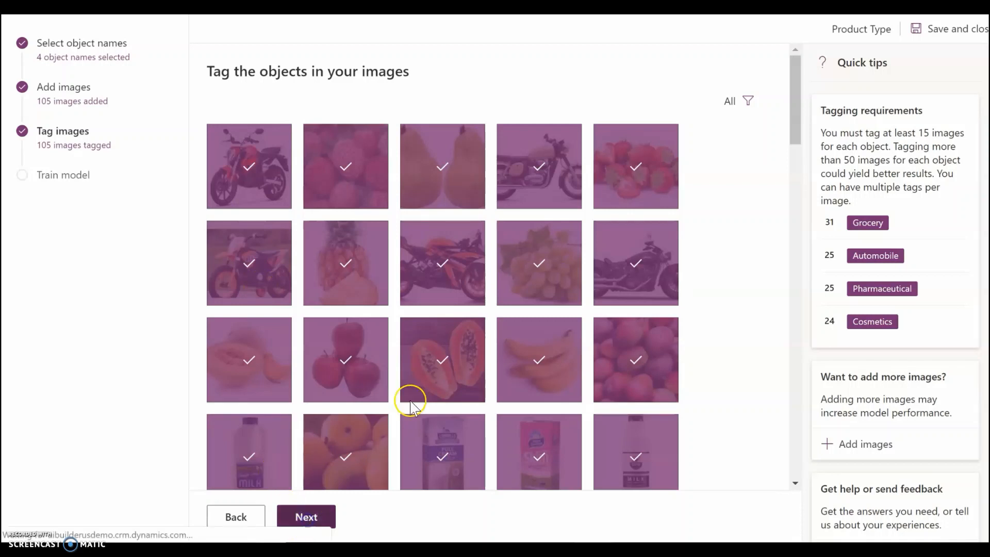
- Continue from the fully tagged 105 images to the training step
click(305, 517)
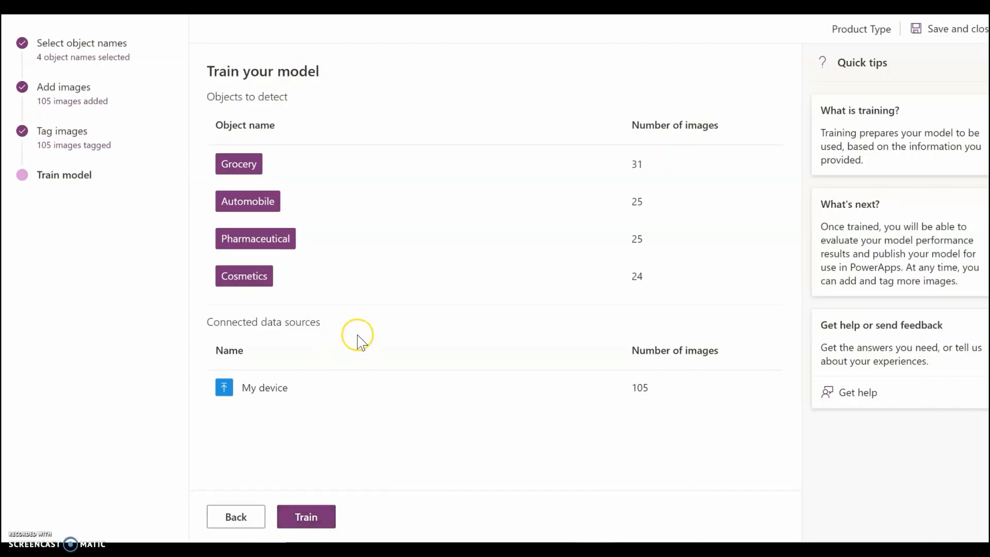
mouse_move(359, 342)
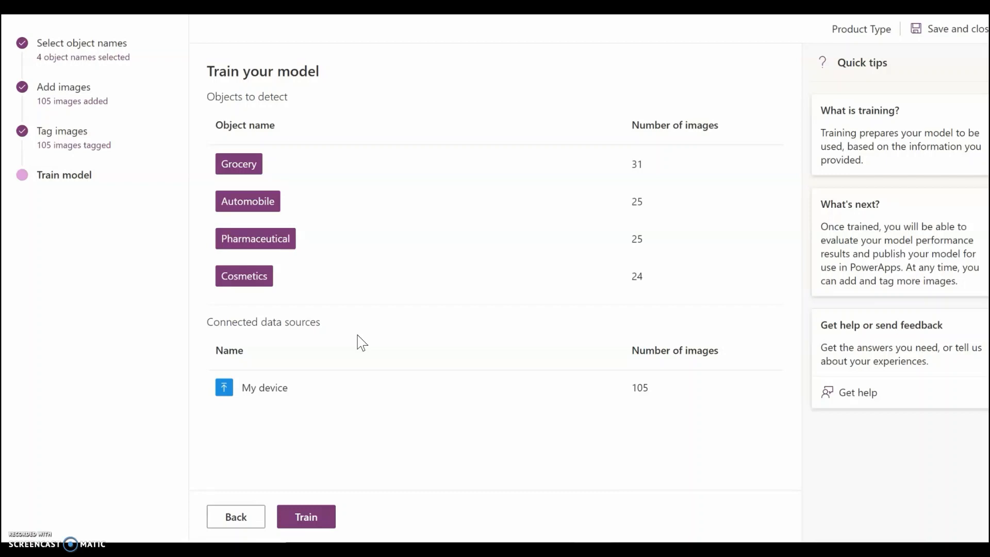
mouse_move(322, 349)
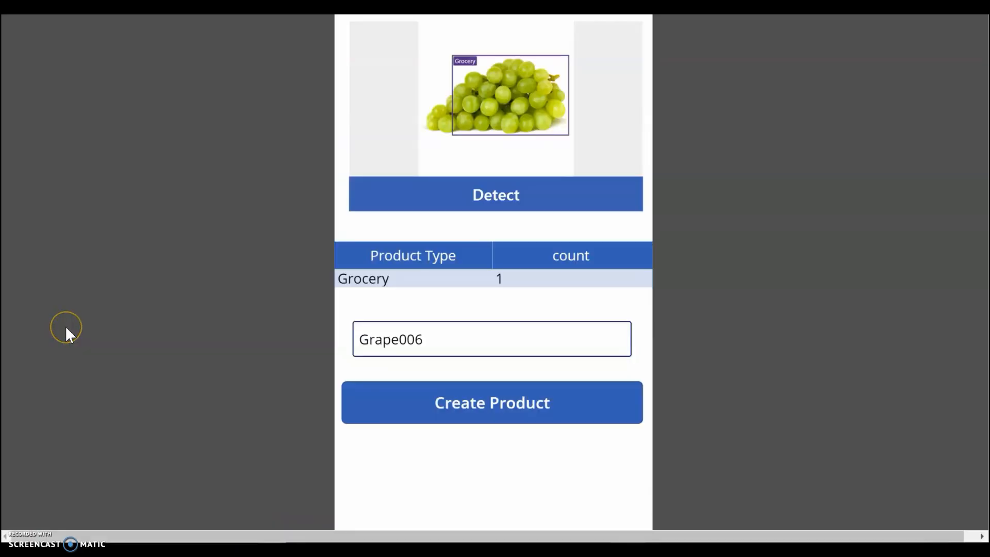
mouse_move(68, 335)
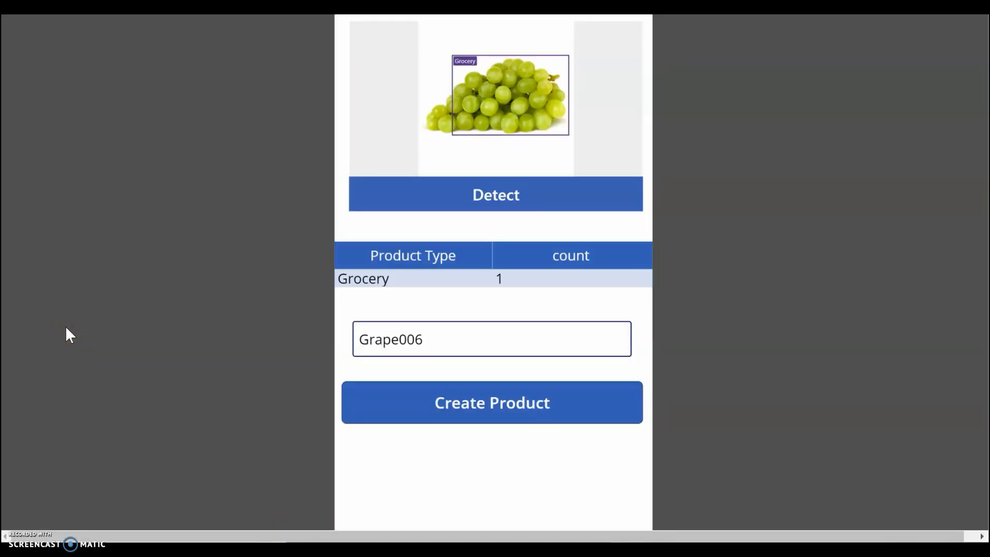